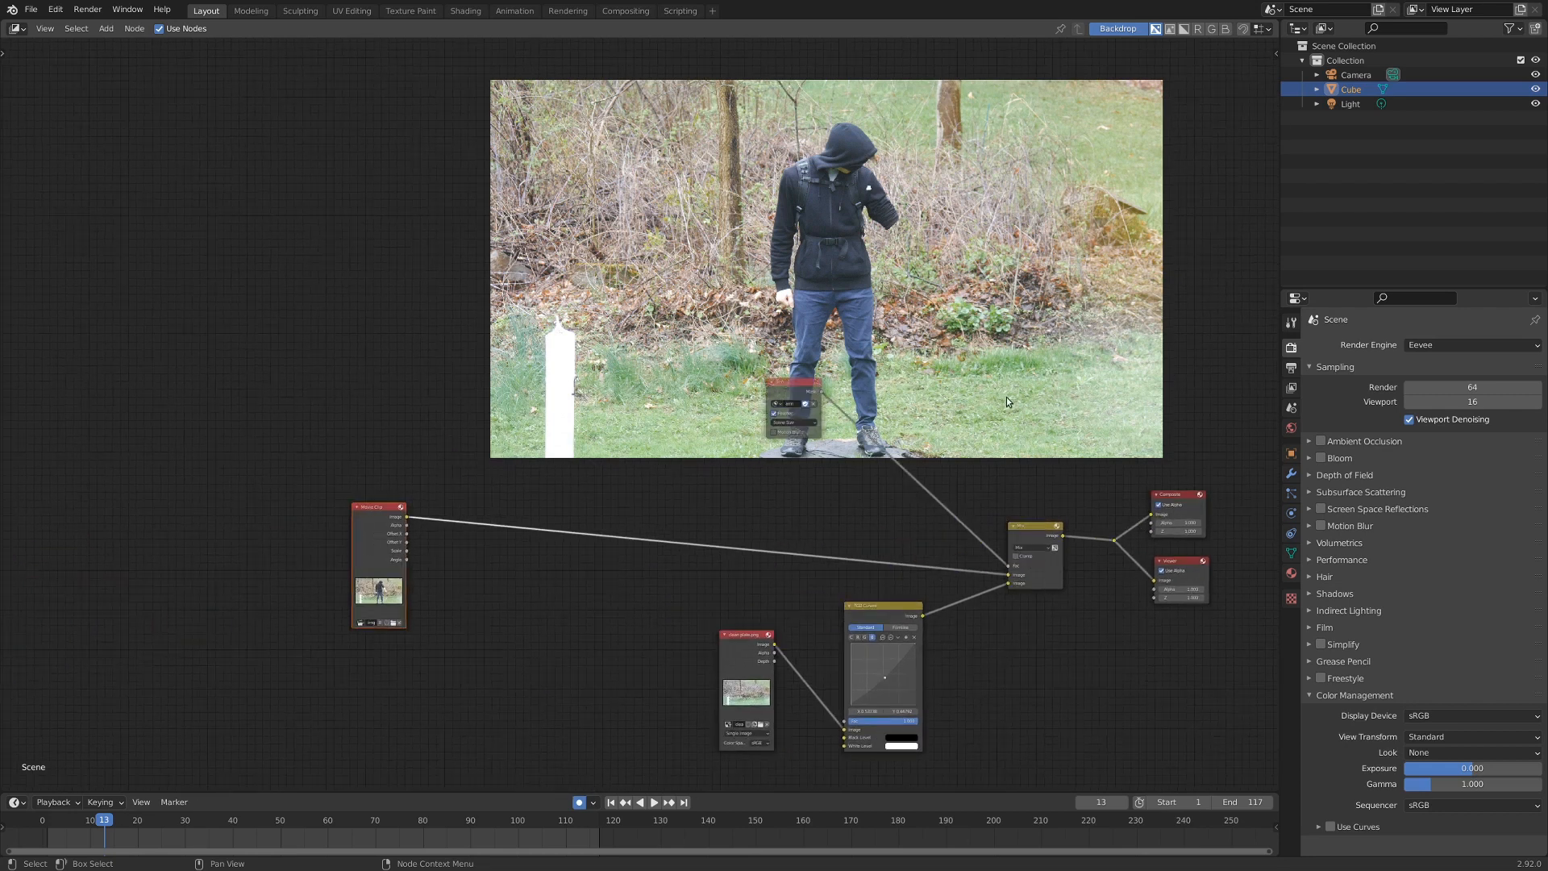
mouse_move(607, 493)
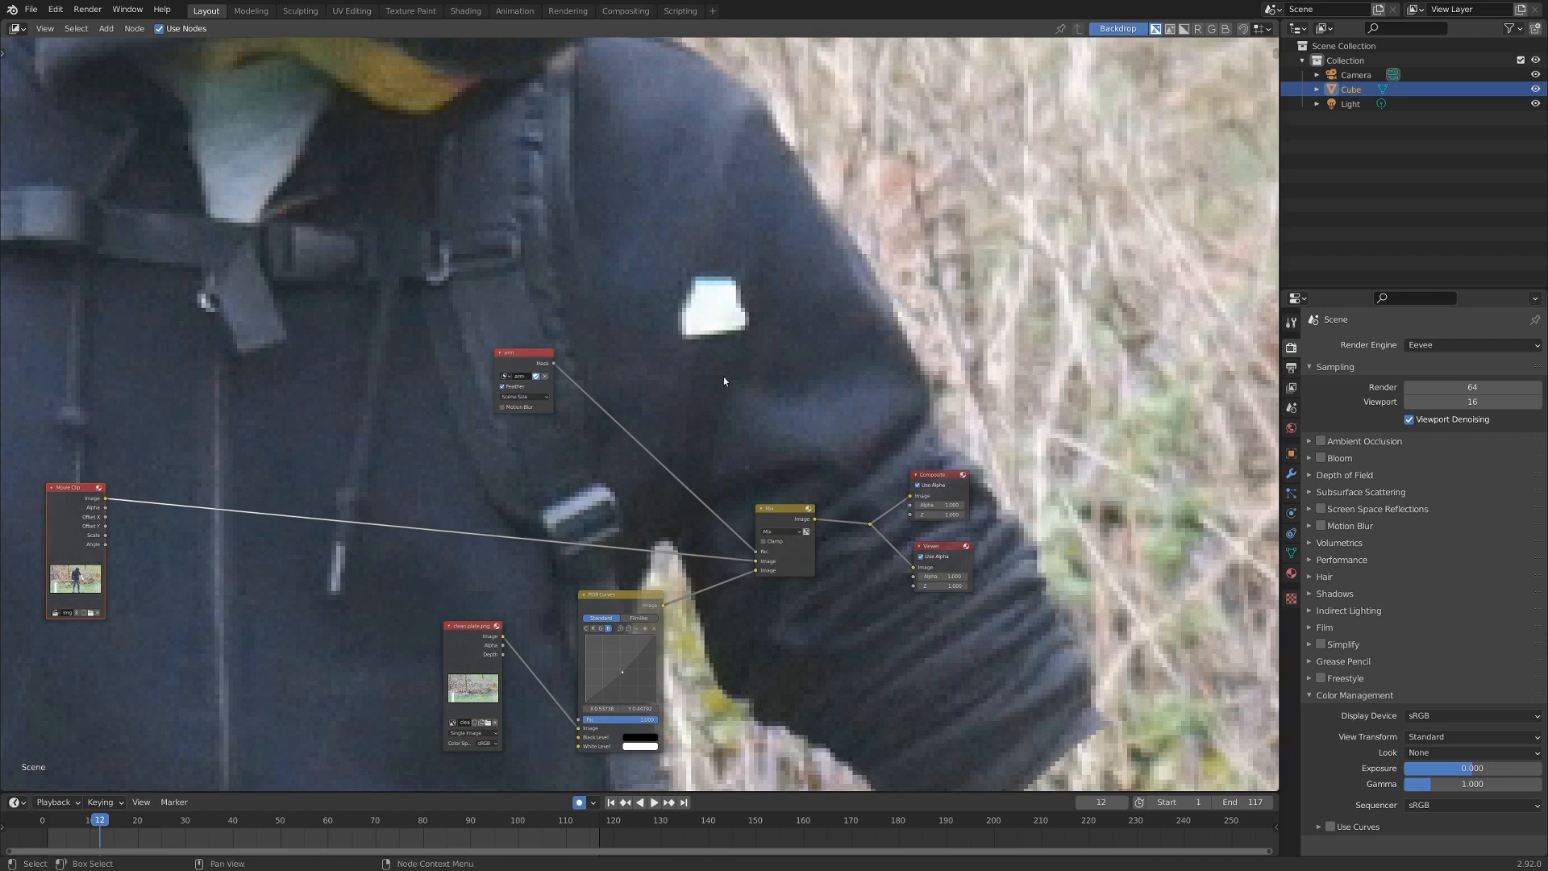
mouse_move(677, 281)
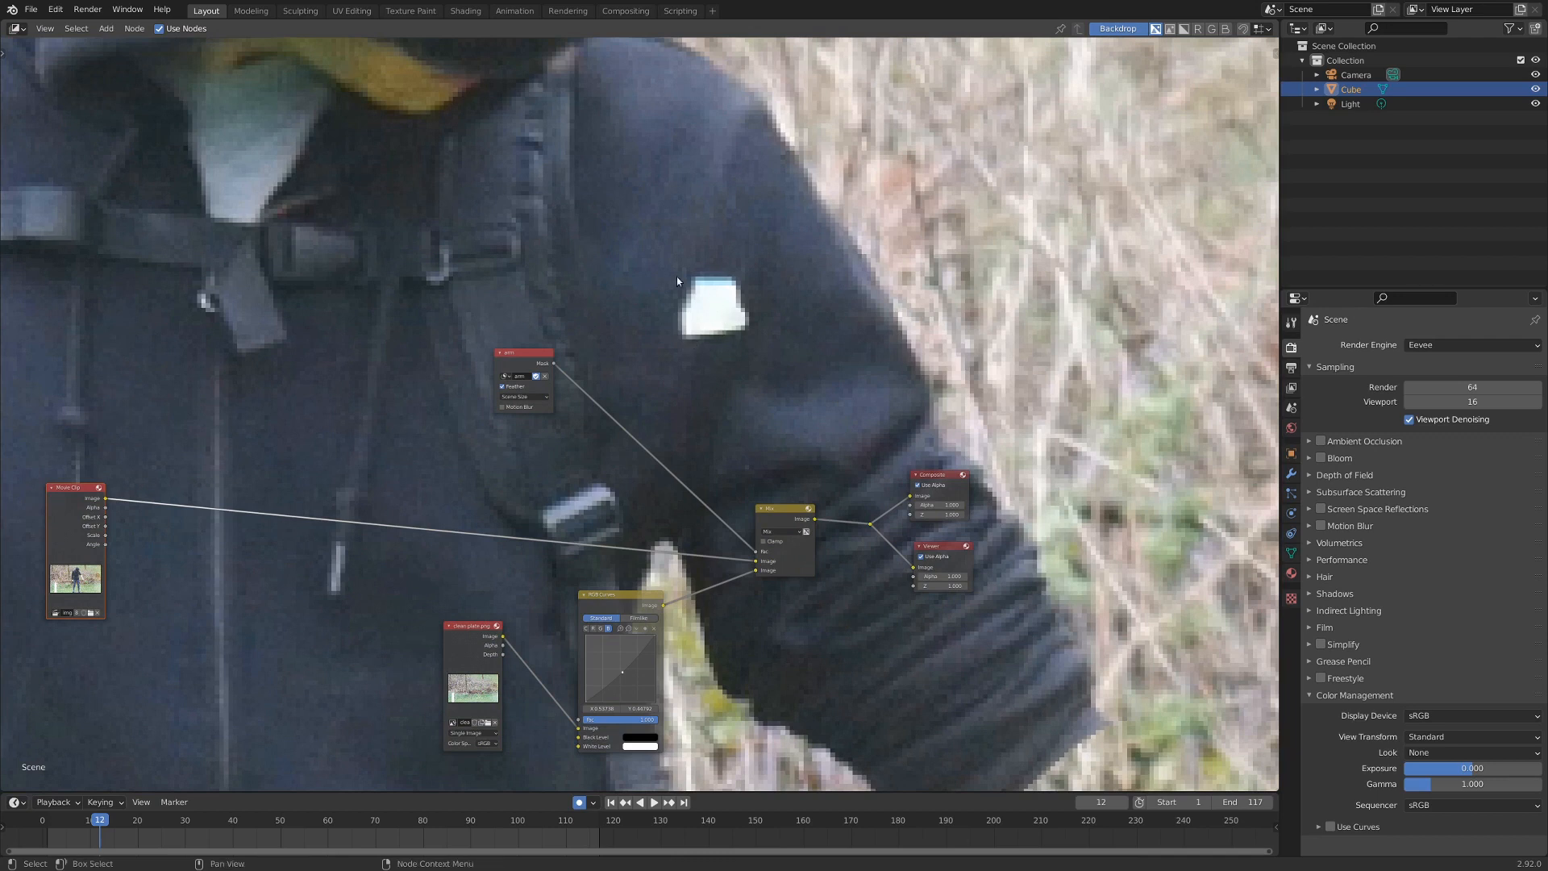
Step: In the Movie Clip Editor, mark the white shoulder patch and track it to frame 99
click(16, 27)
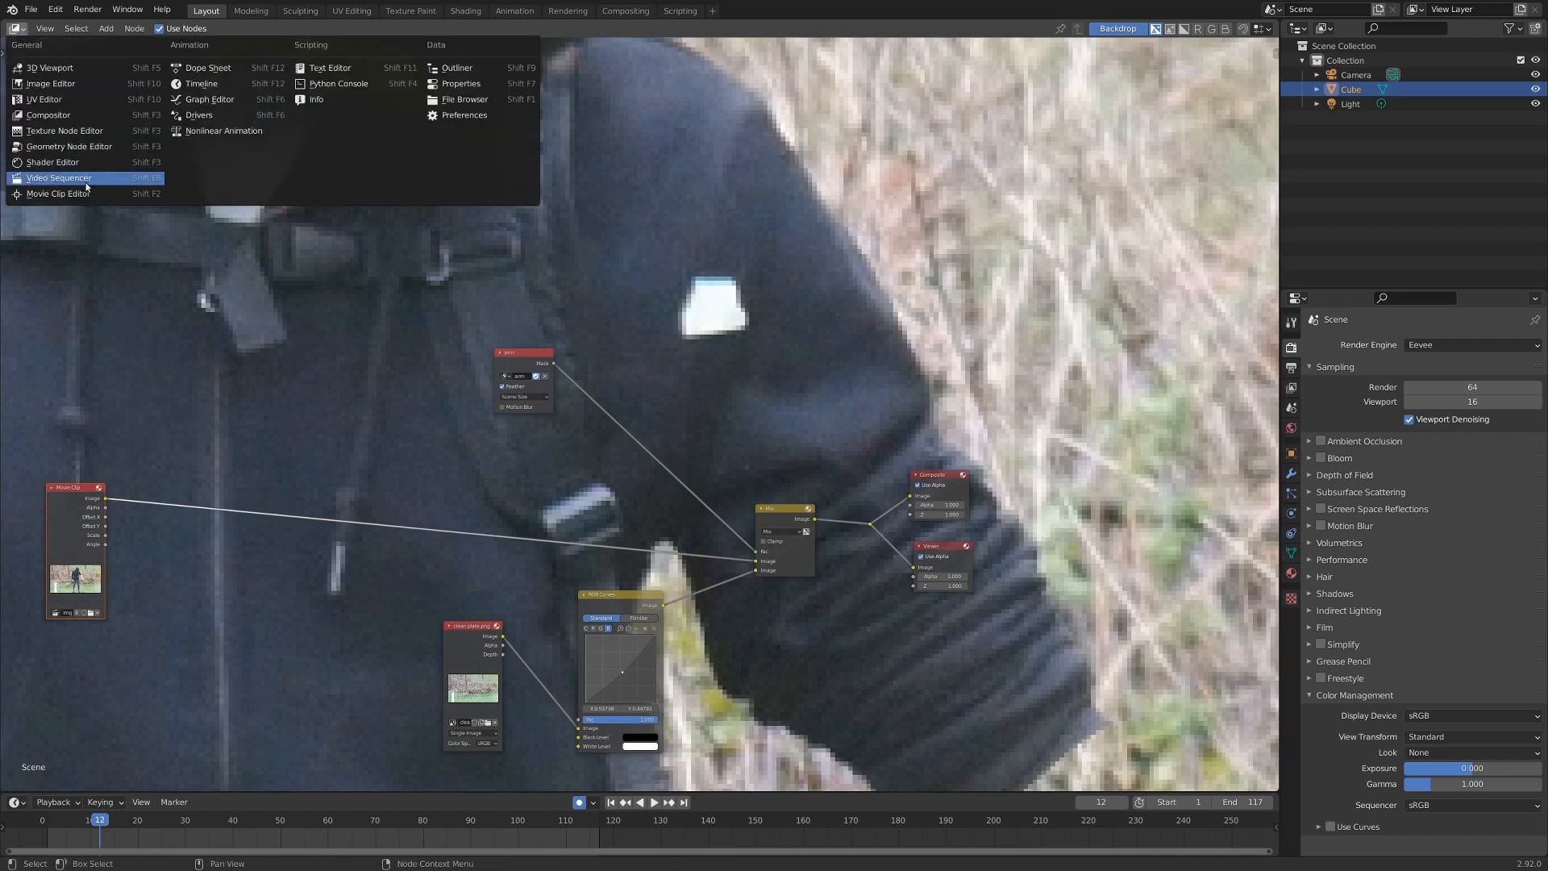
click(58, 177)
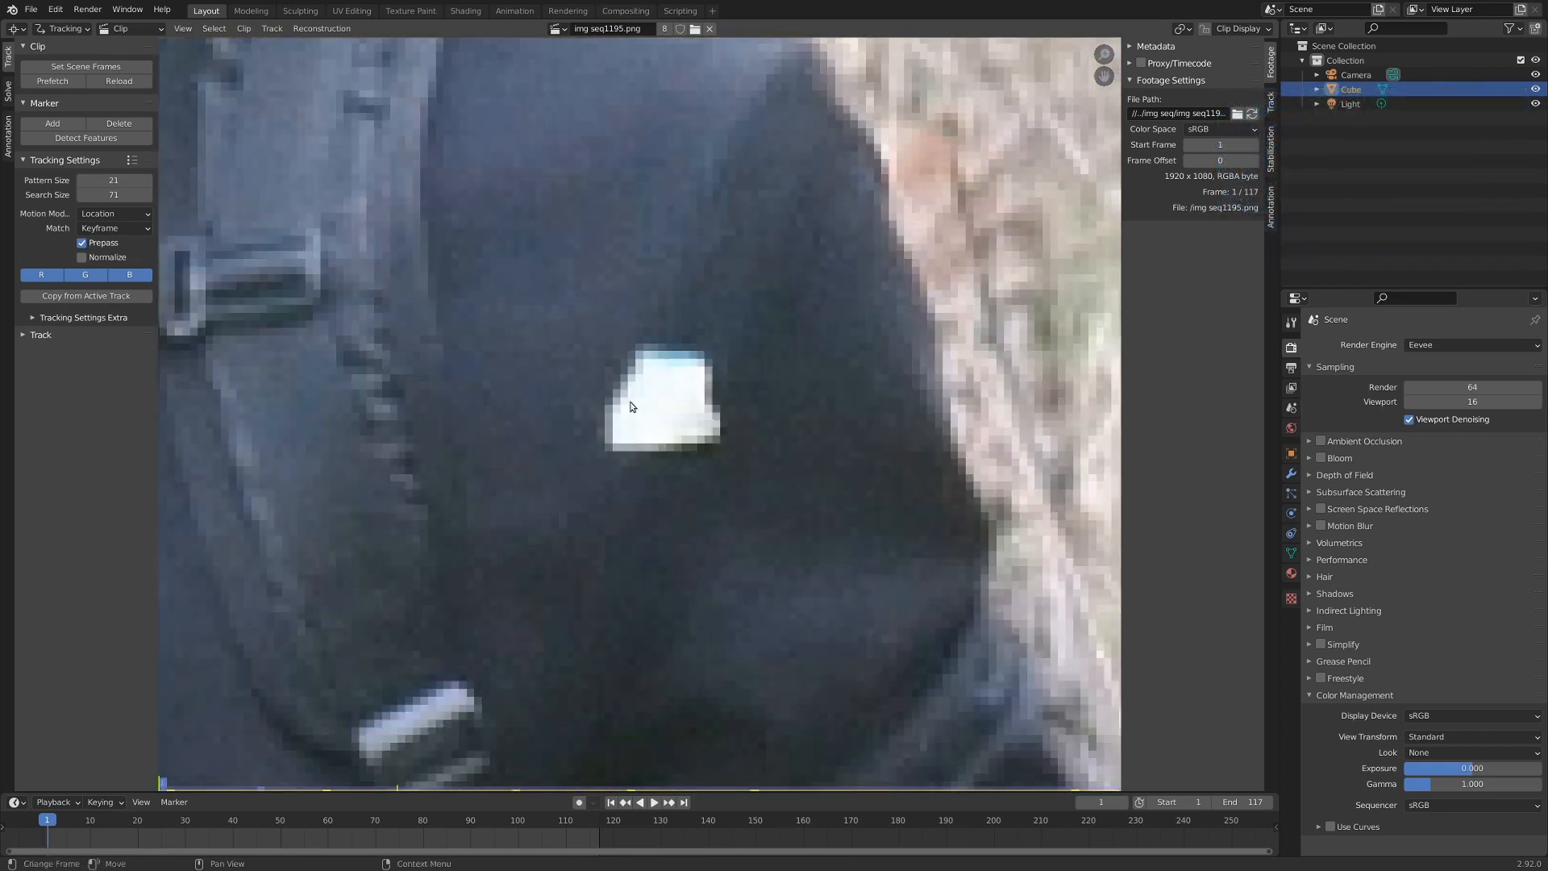
click(660, 404)
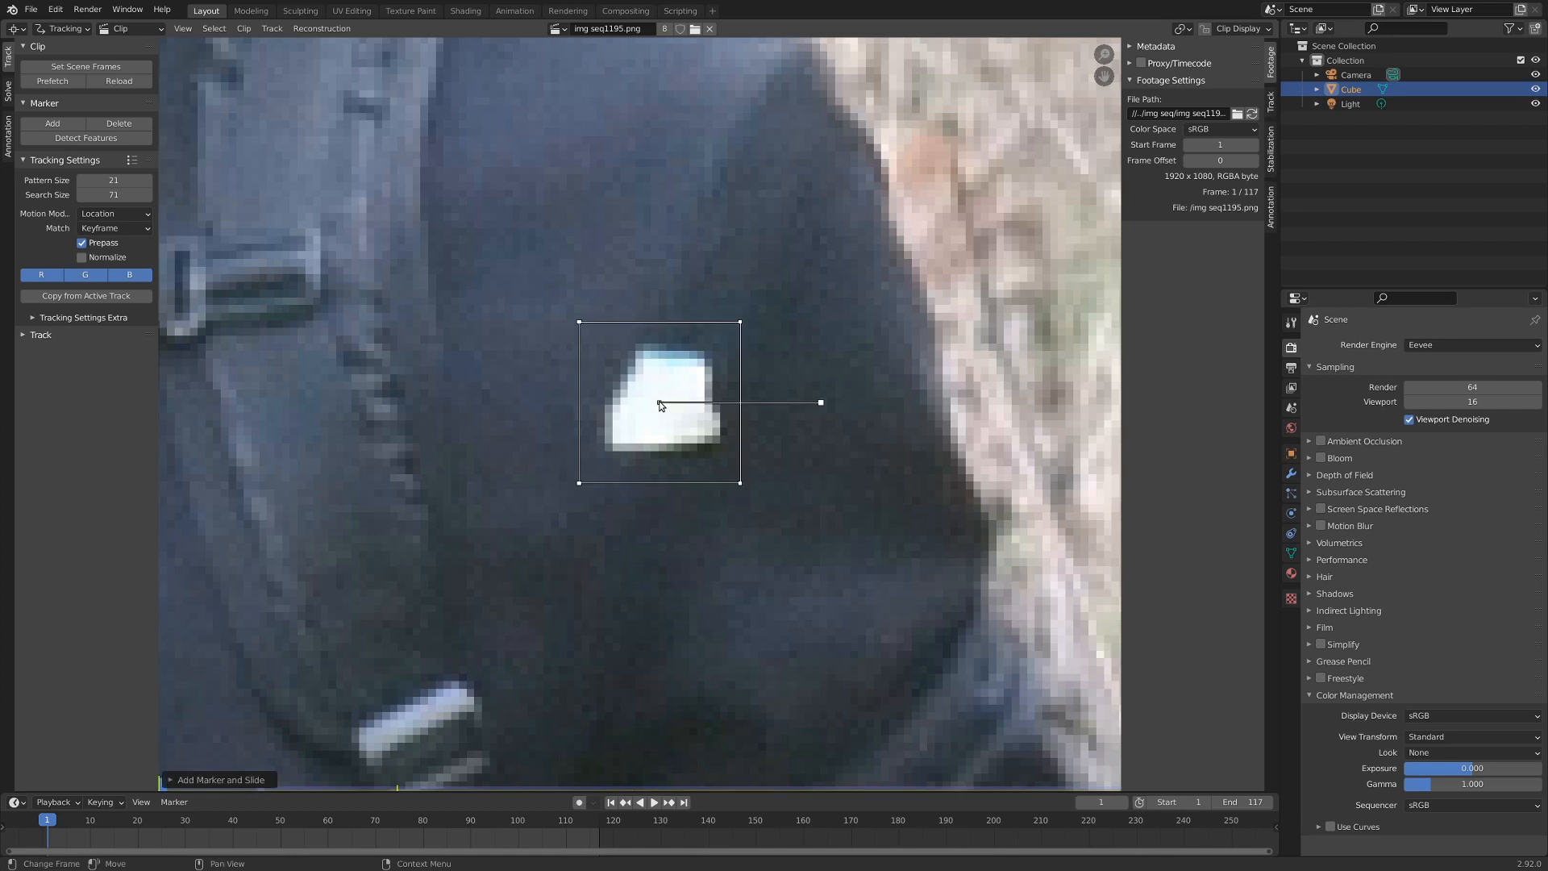
drag(659, 403, 730, 432)
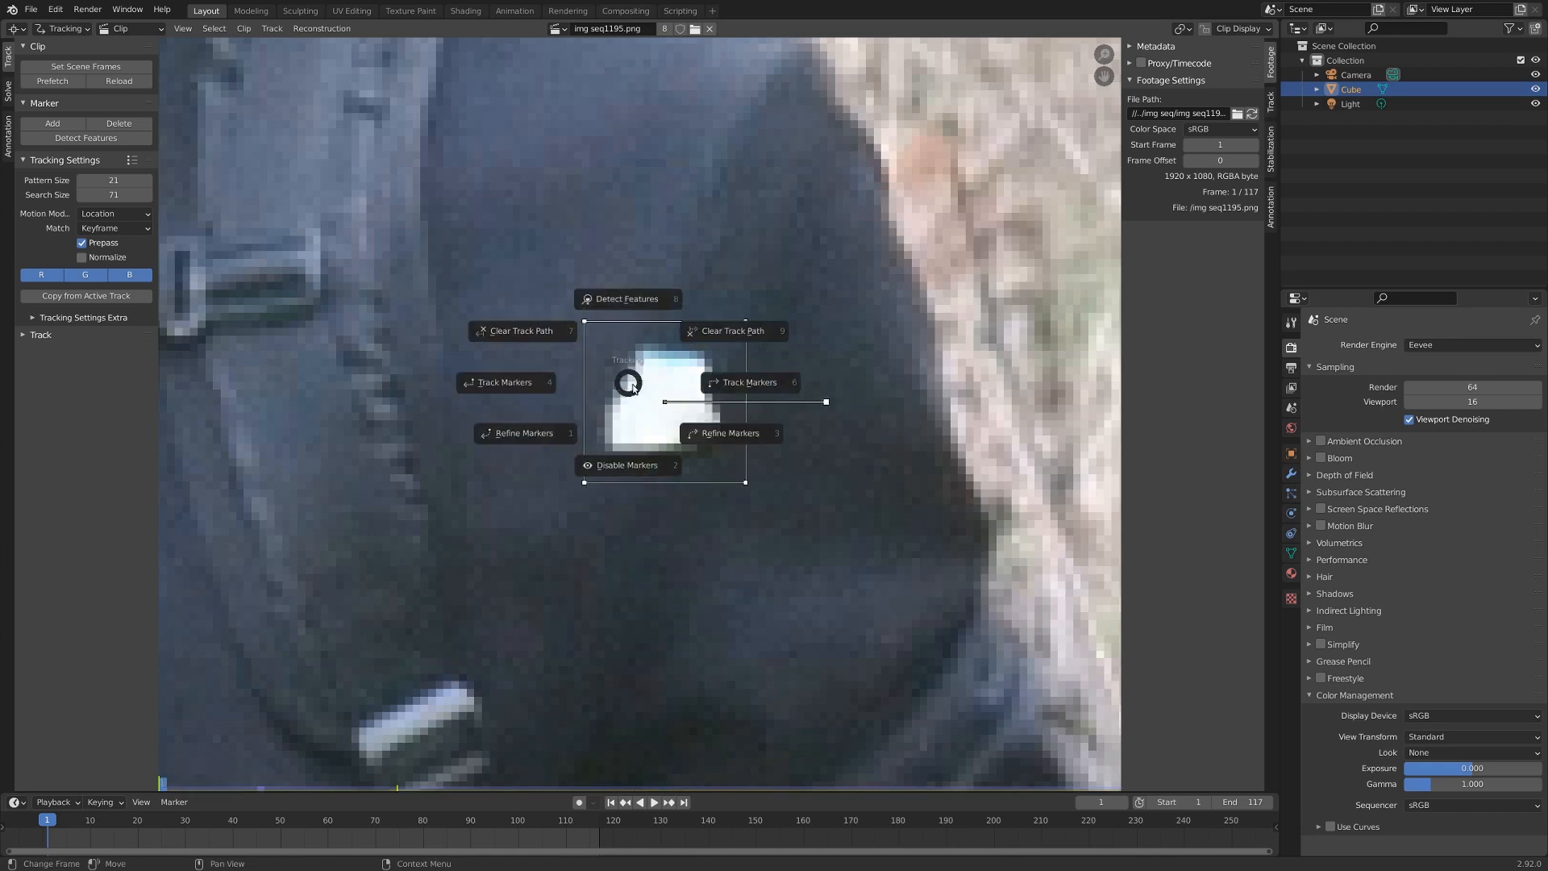
click(749, 382)
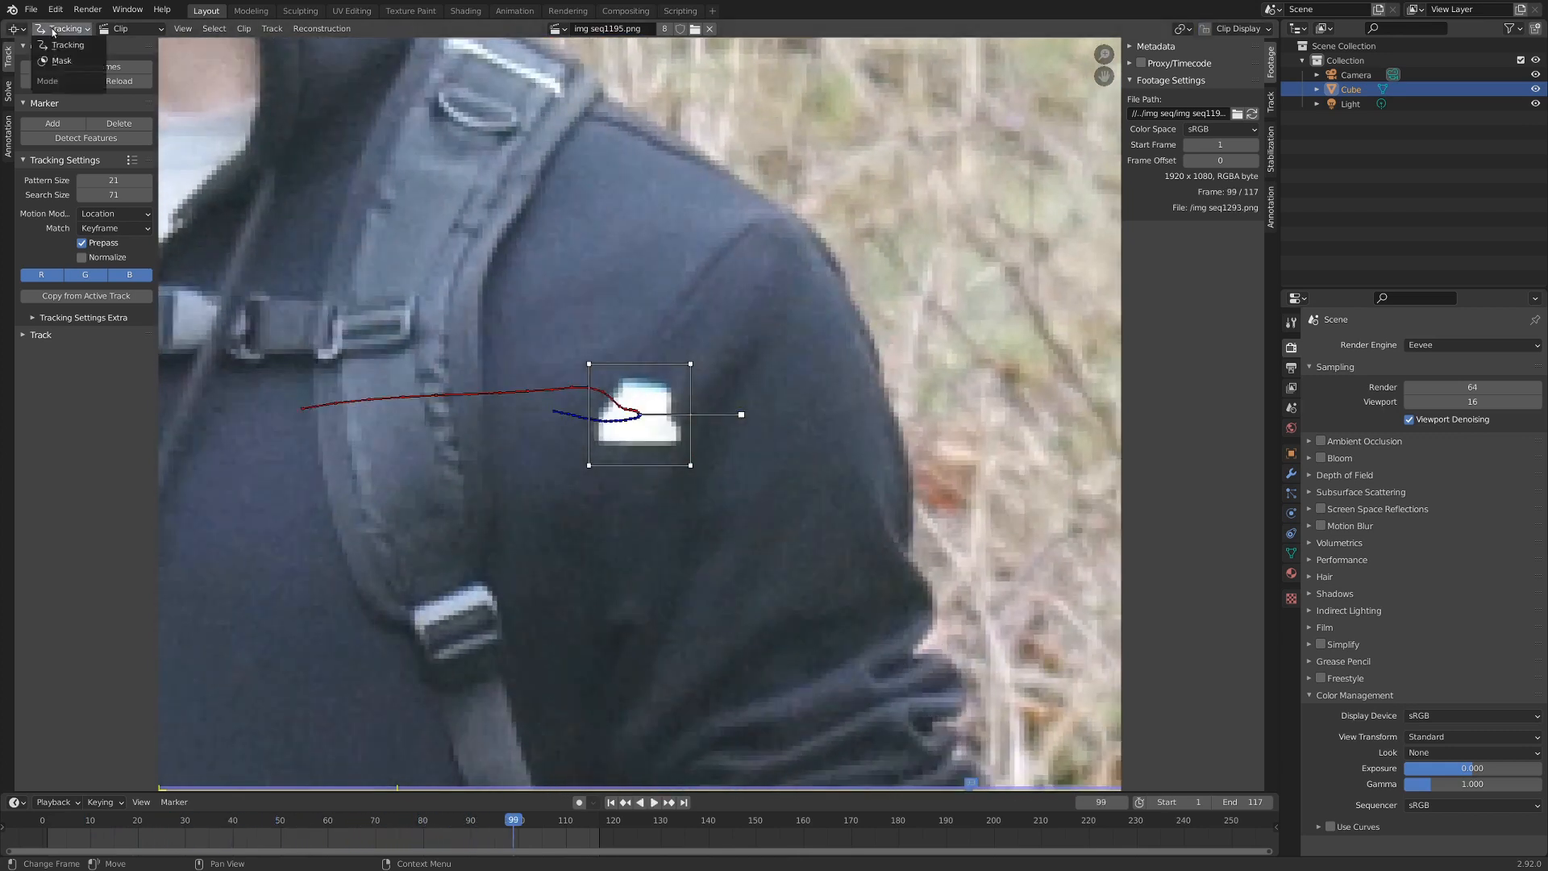
Step: In Mask mode, scale the 'marker' mask's circle down around the white shoulder patch
click(66, 28)
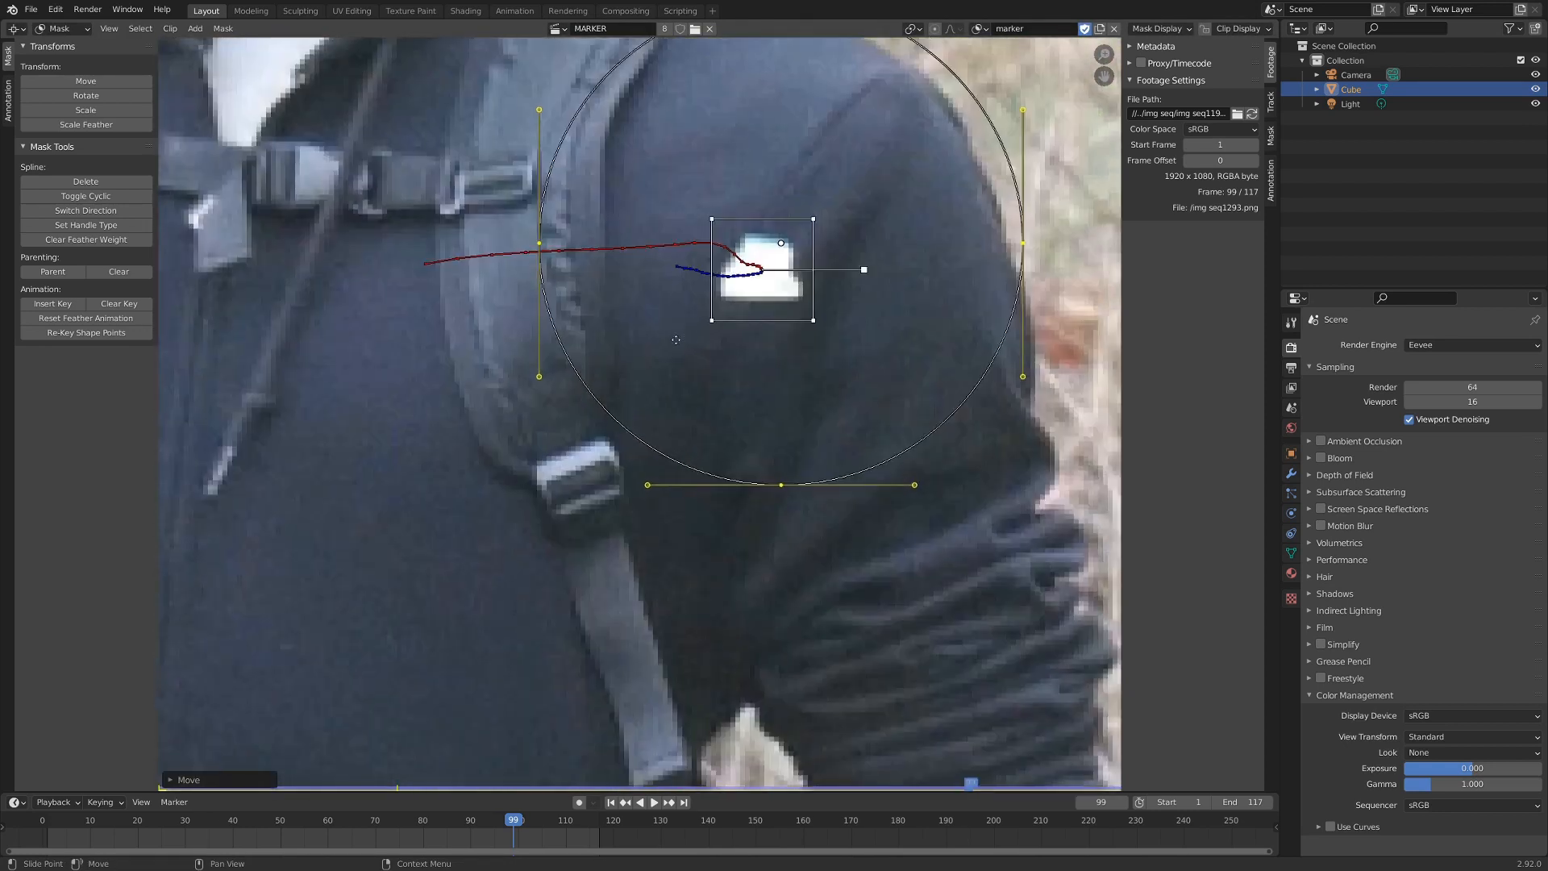
key(s)
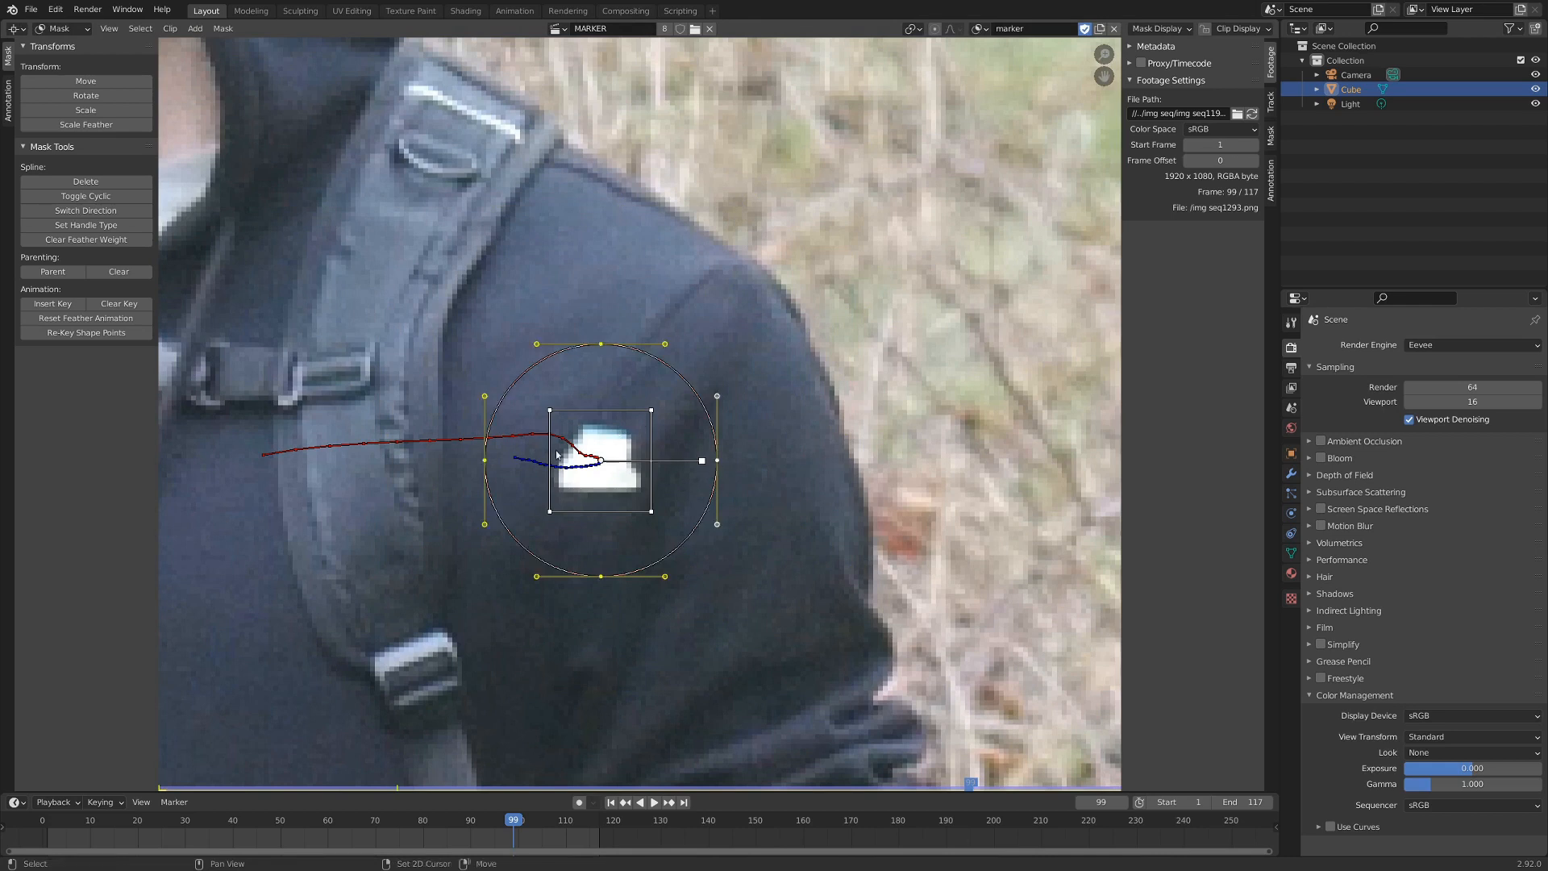
mouse_move(637, 443)
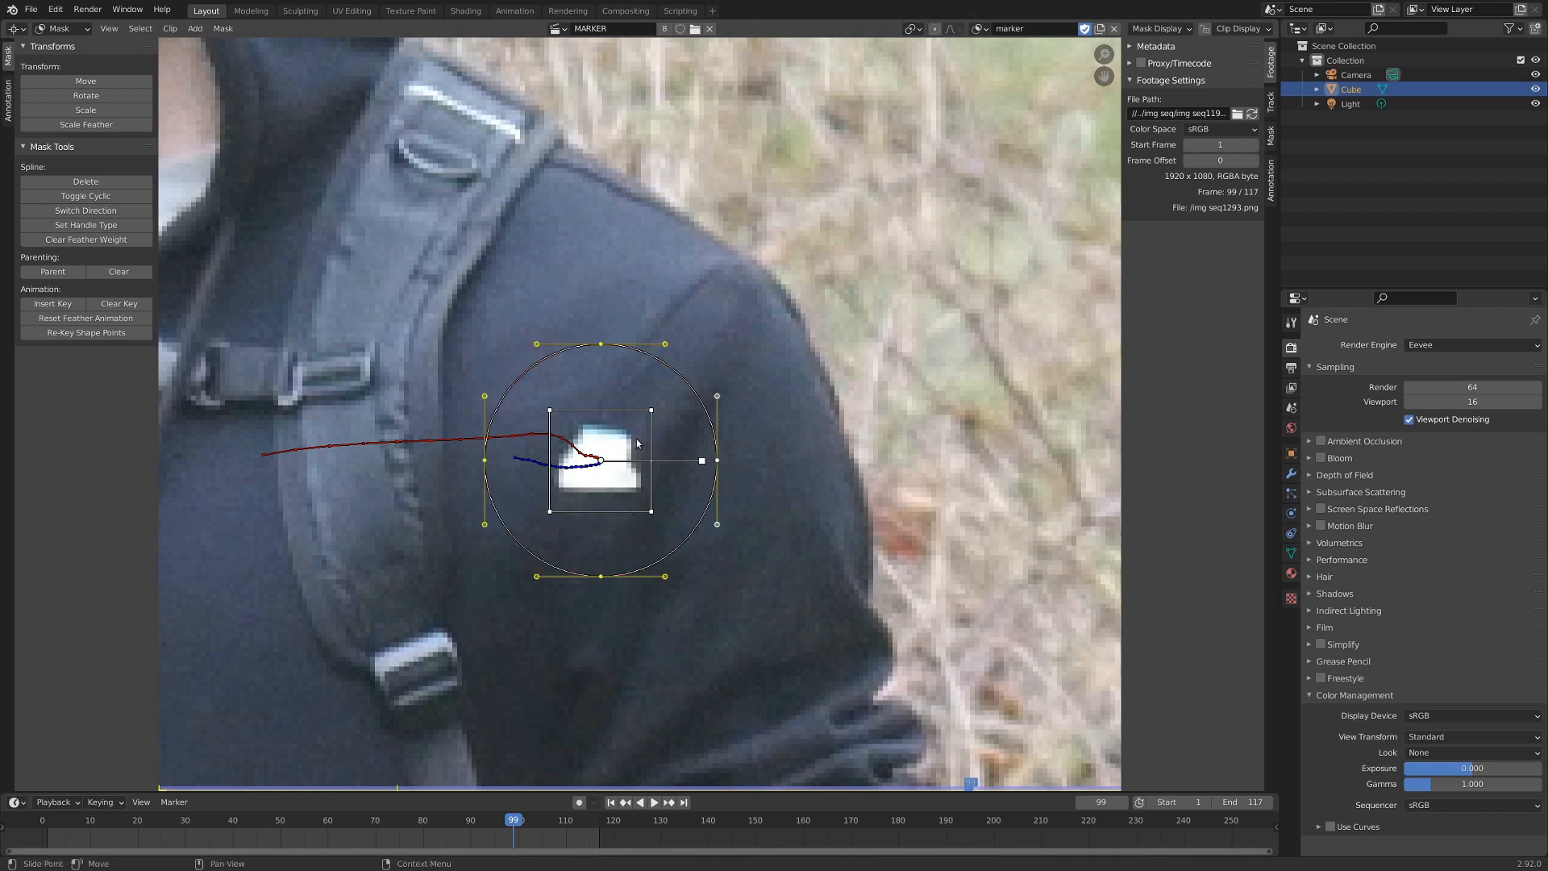
Step: Play the footage and stop on a later frame to check the circle tracks the patch
click(652, 801)
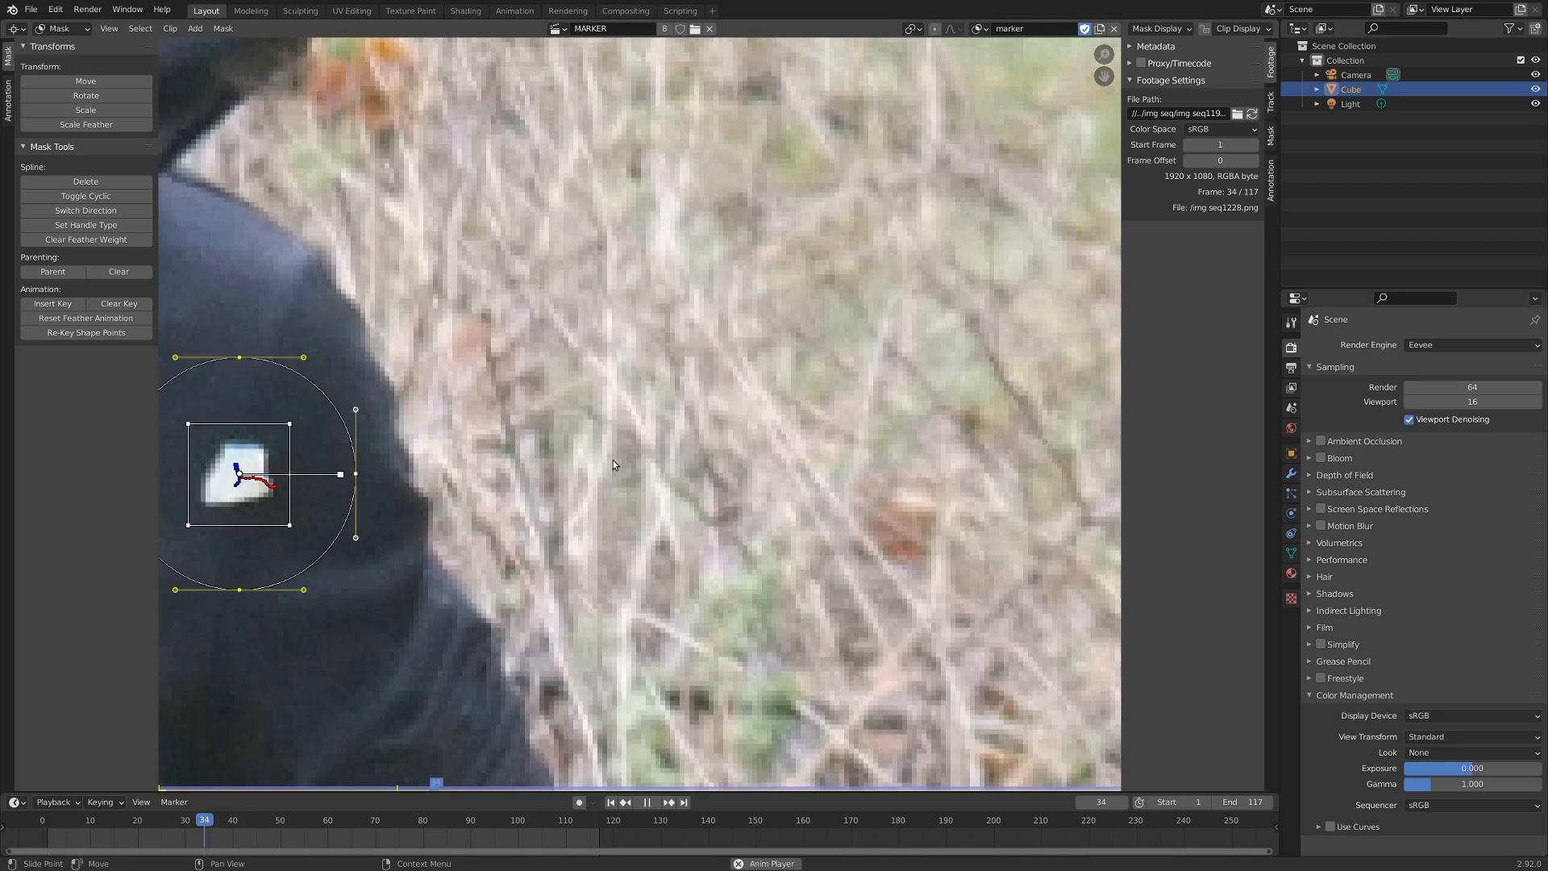
click(446, 819)
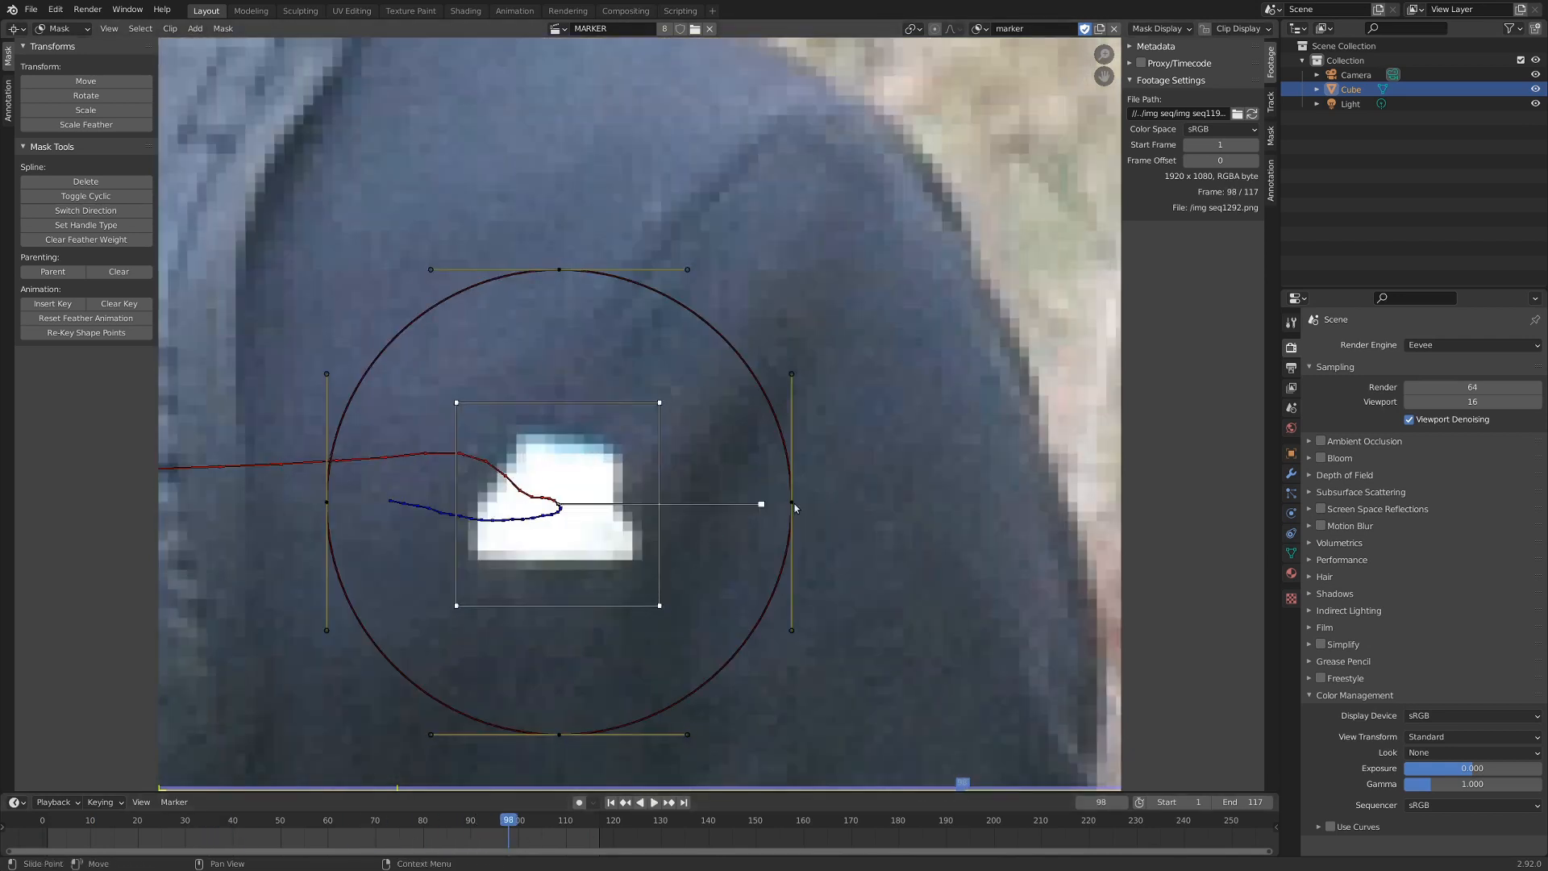
key(s)
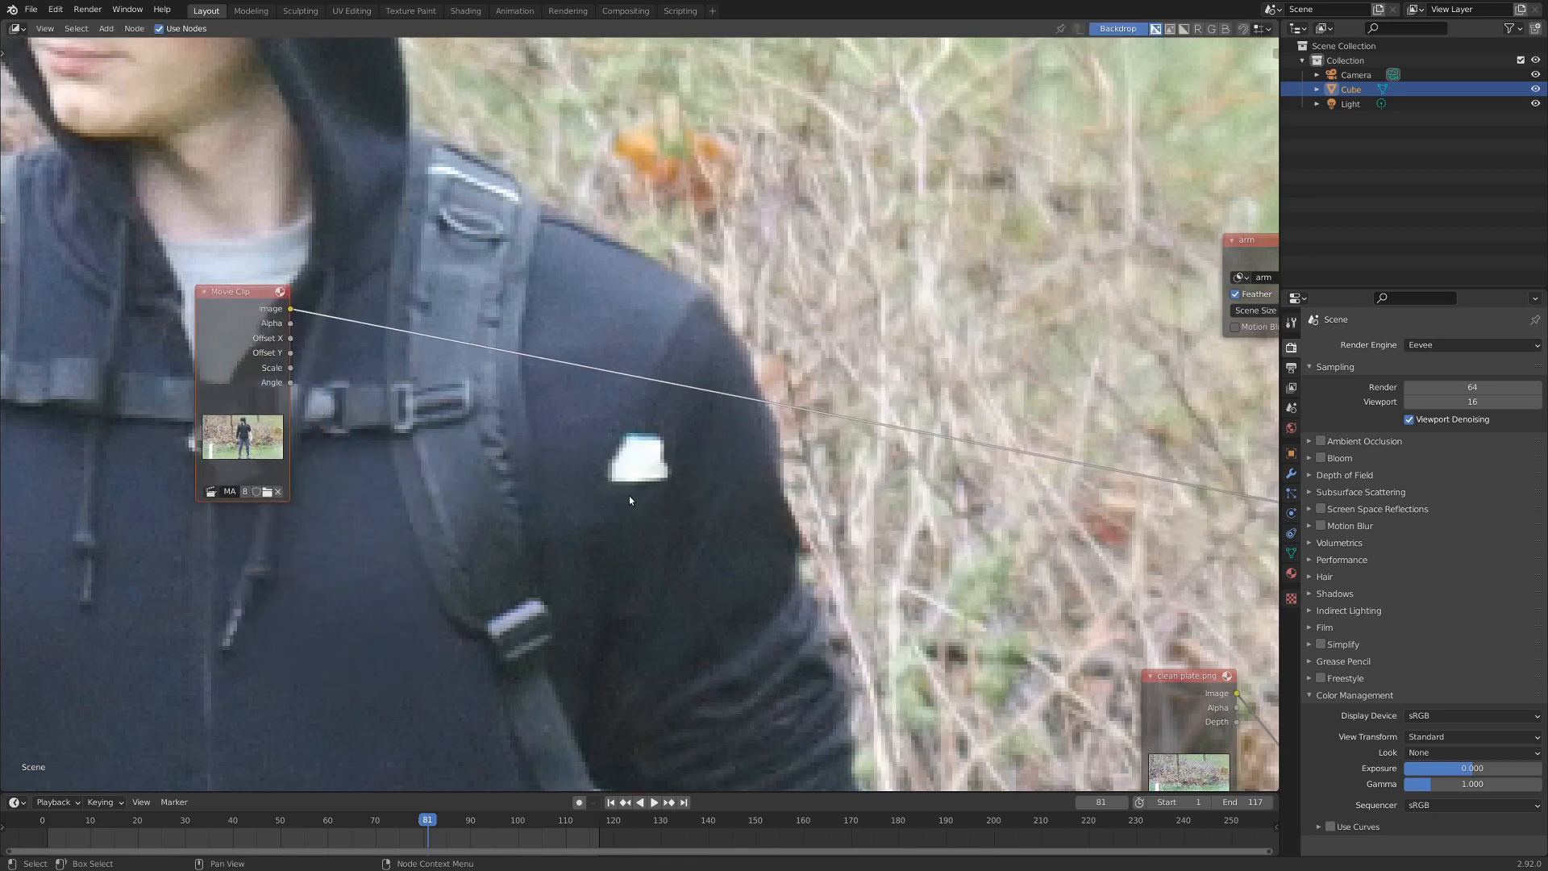
mouse_move(650, 478)
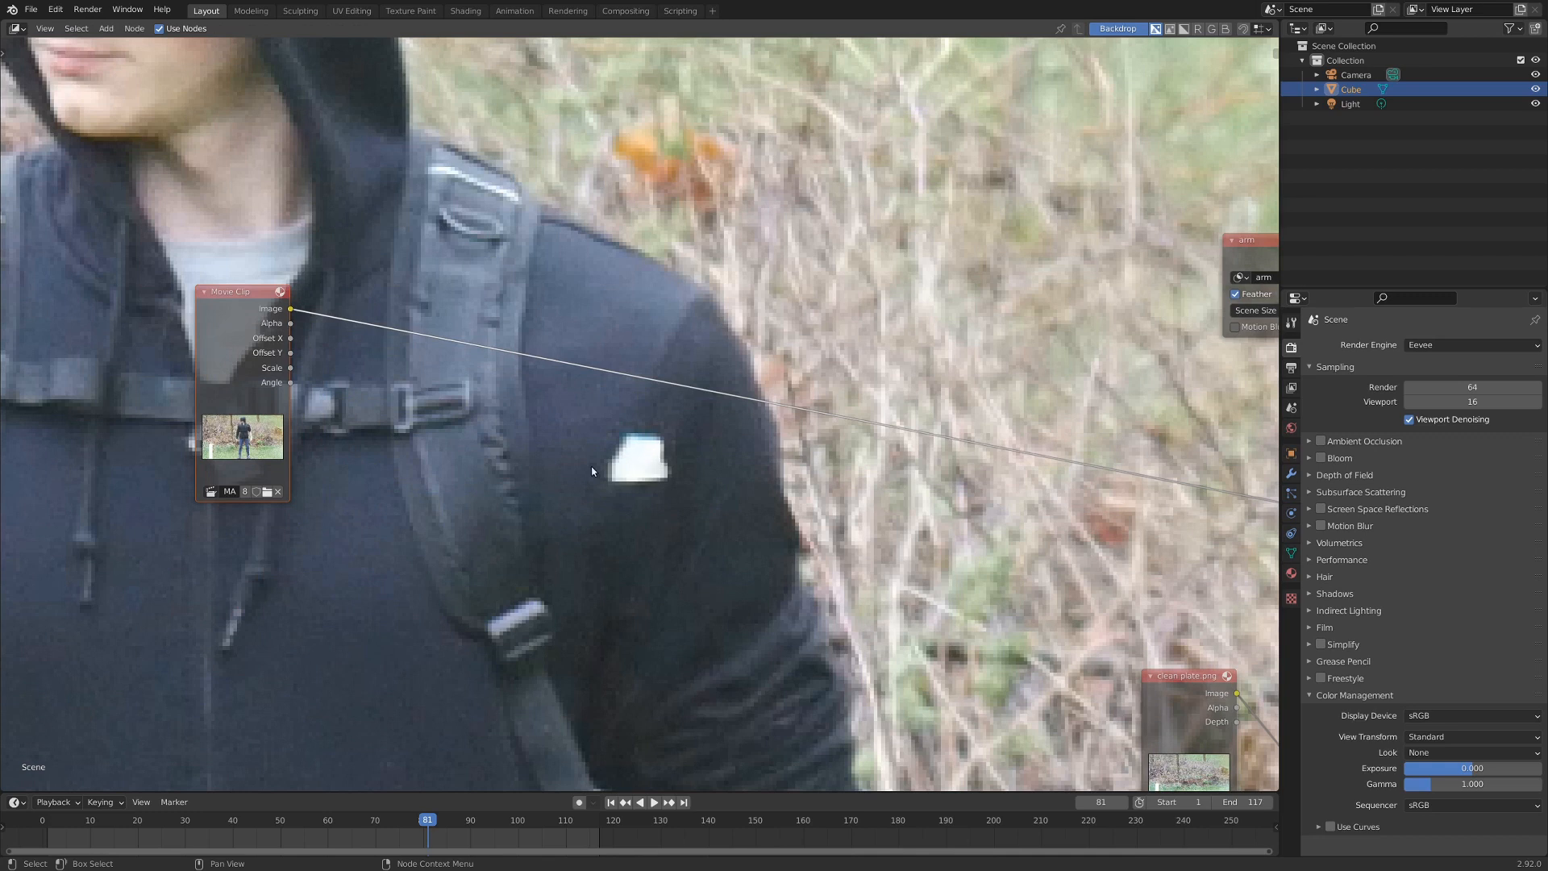
mouse_move(658, 475)
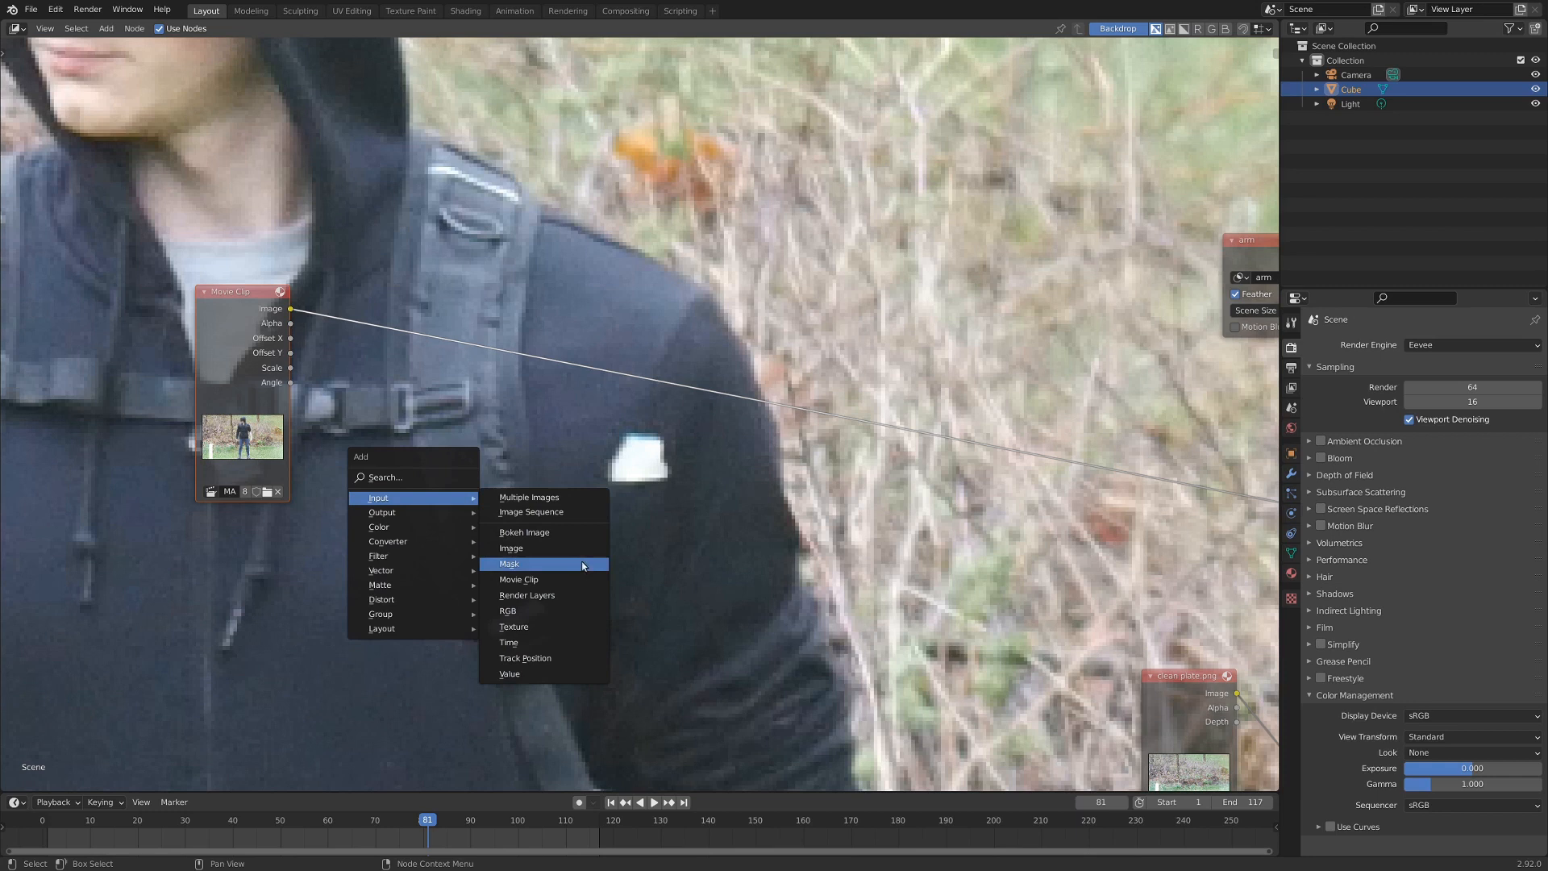
Step: Add a Mask input node set to the 'marker' mask beside the Movie Clip node
click(510, 563)
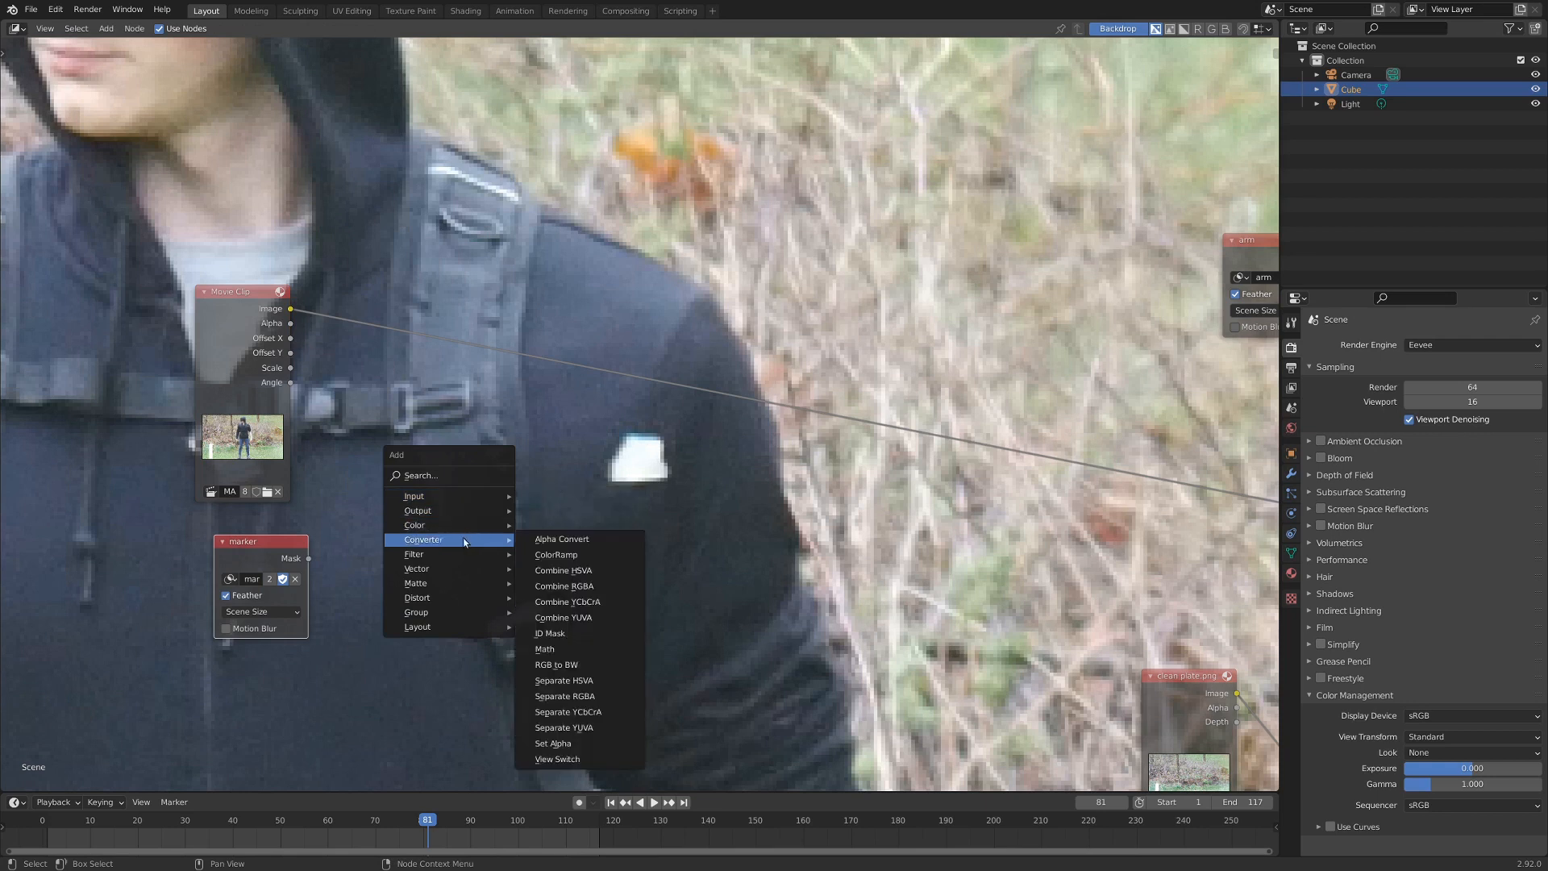
mouse_move(556, 554)
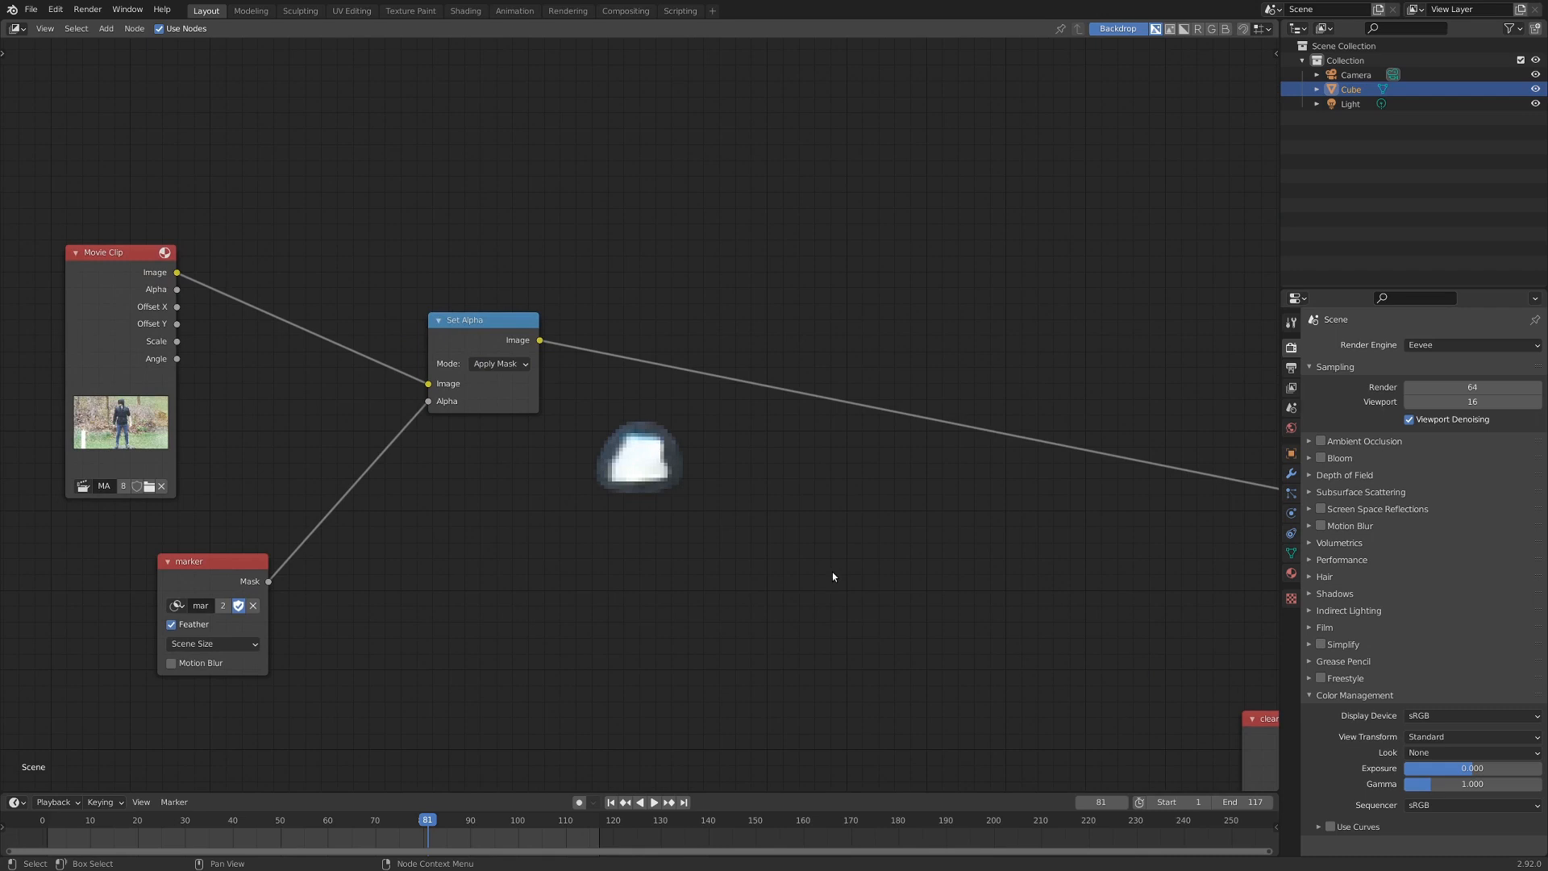
mouse_move(651, 472)
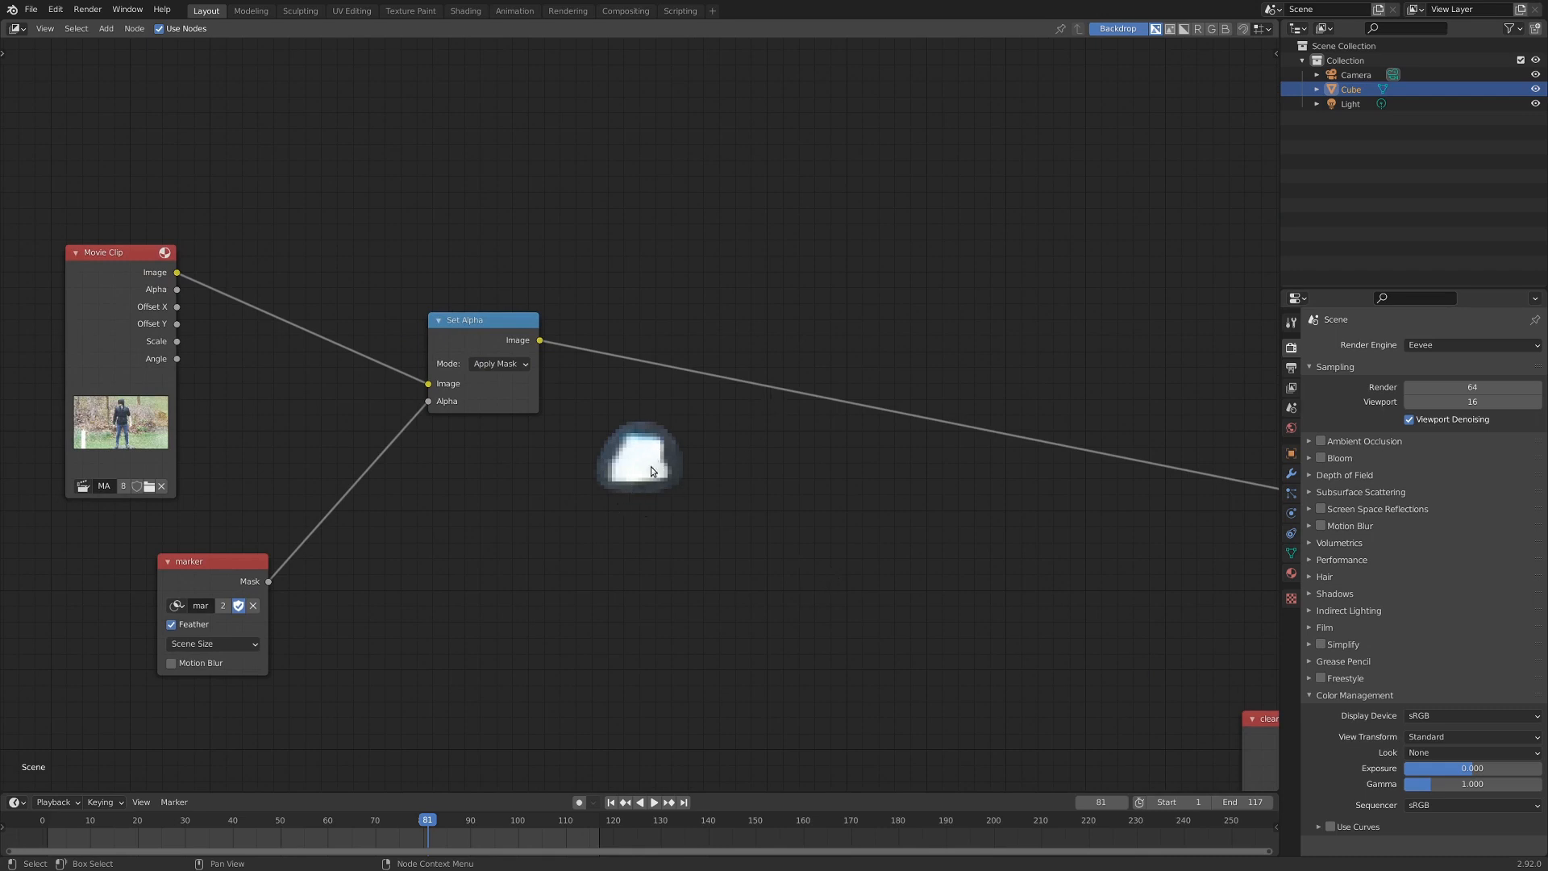
mouse_move(659, 412)
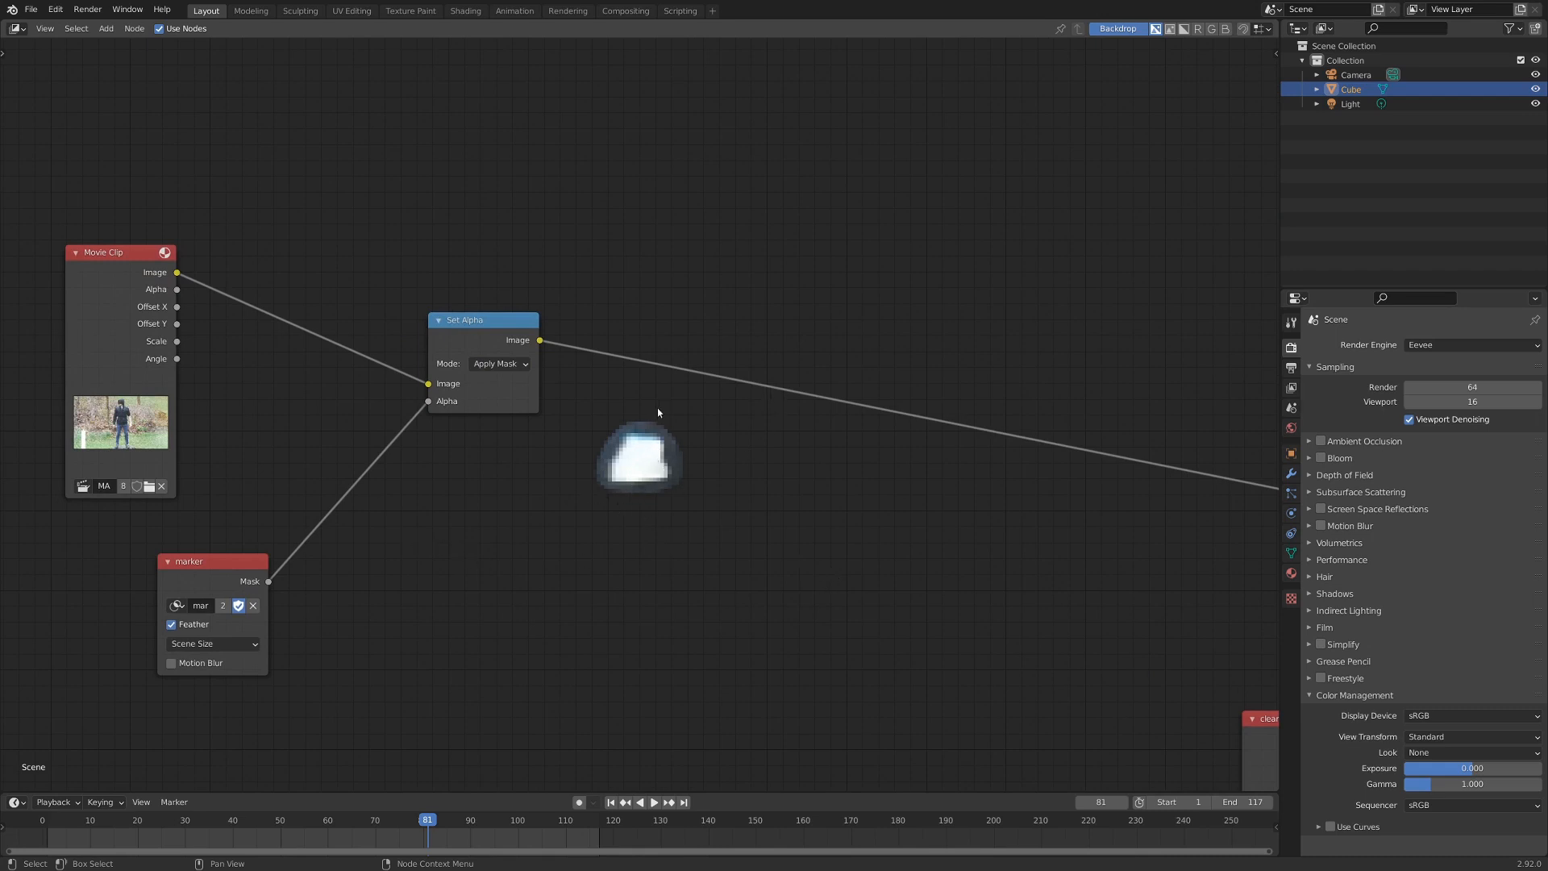
mouse_move(671, 465)
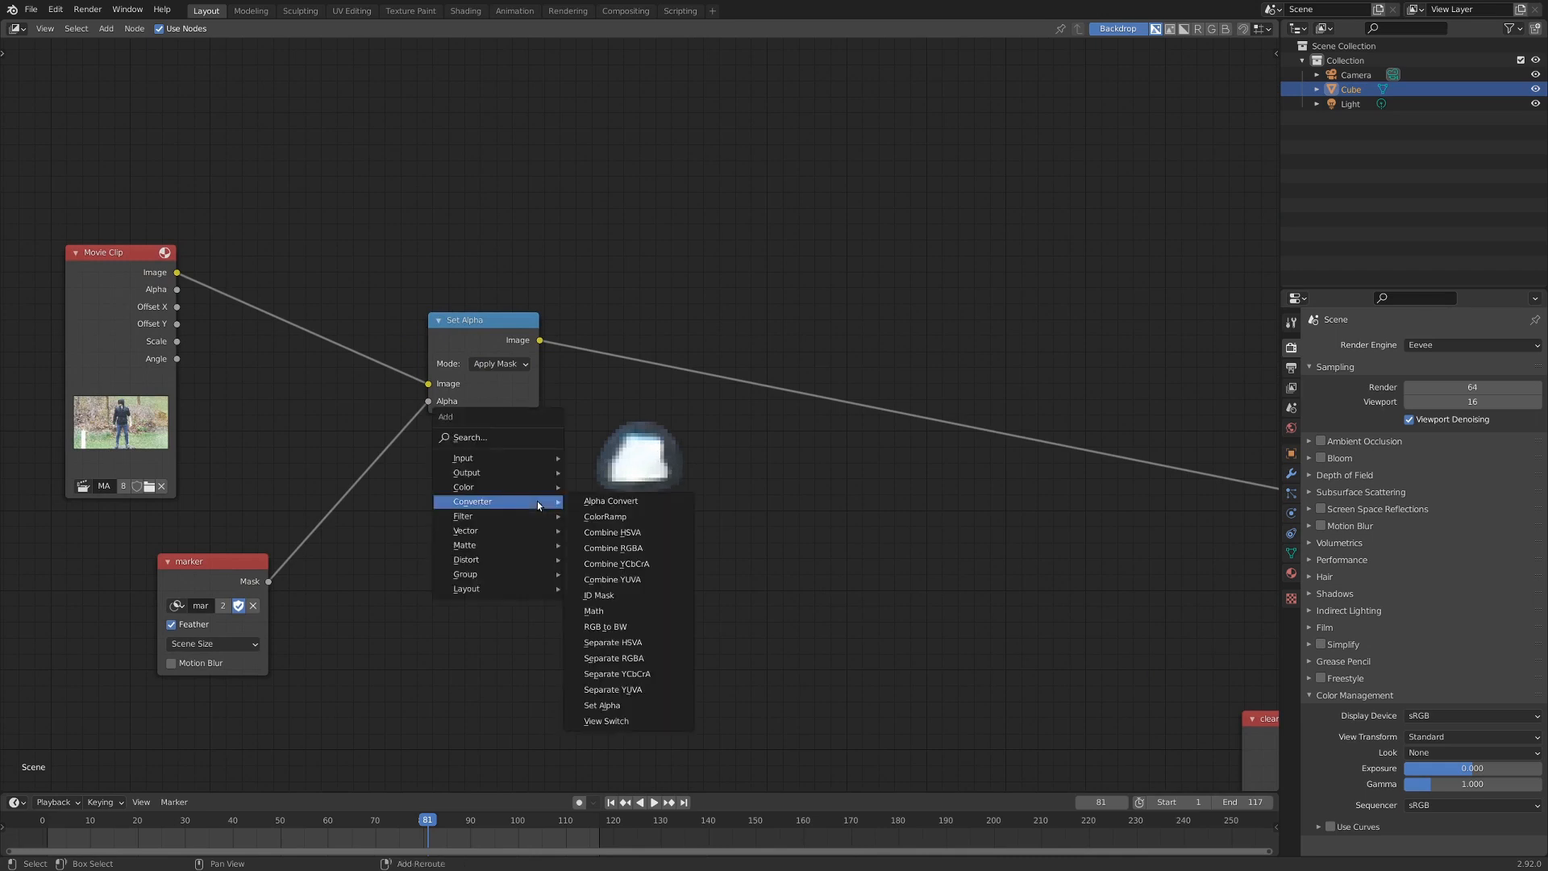
mouse_move(462, 485)
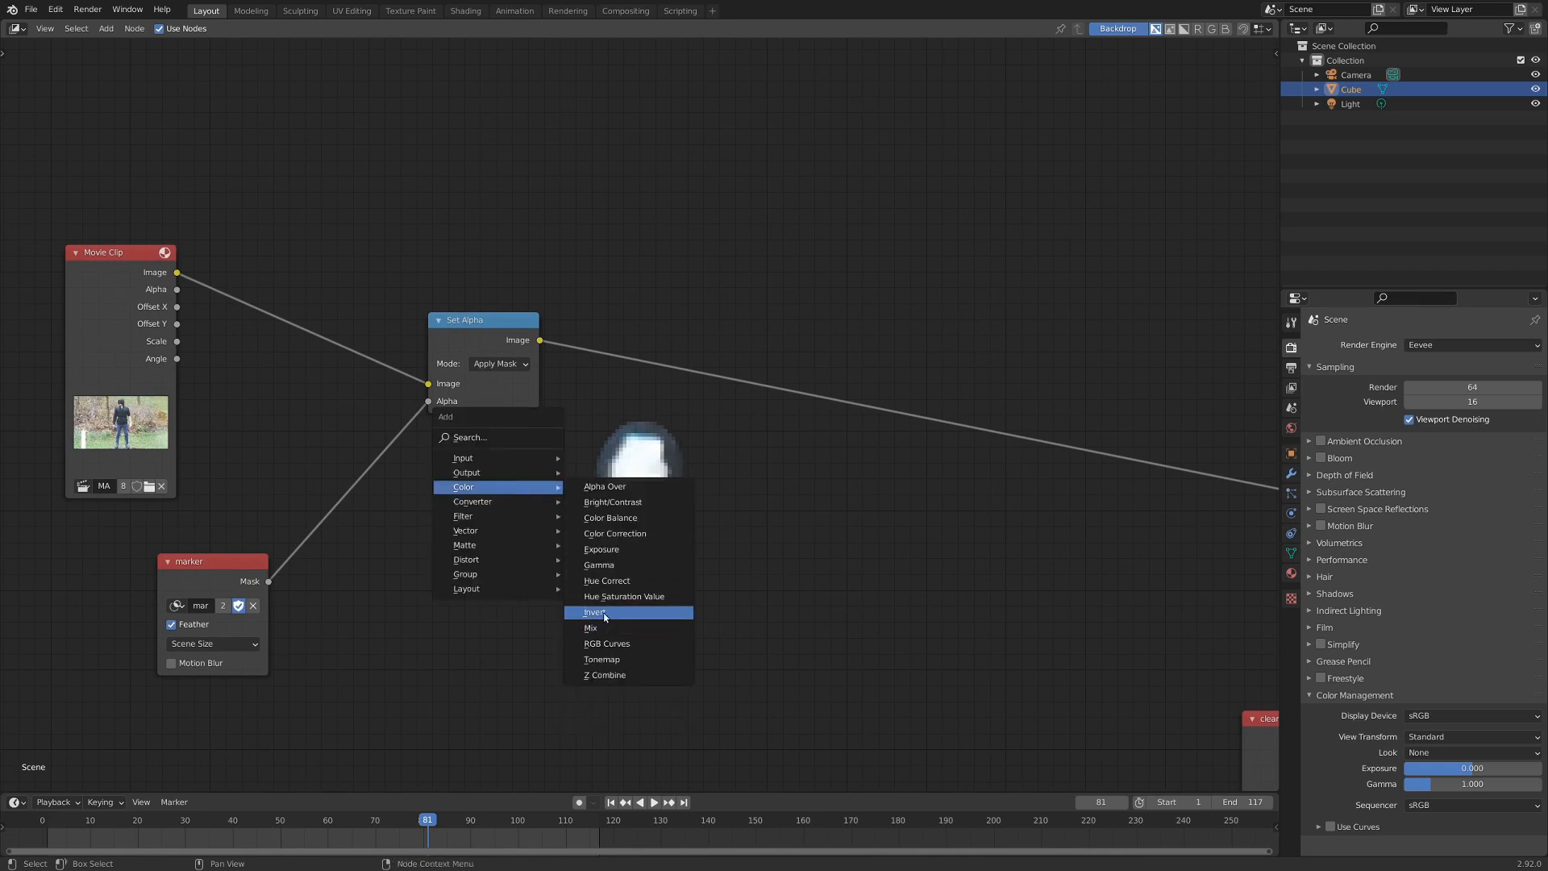
Step: Add an Invert node between the marker Mask output and Set Alpha's Alpha input
click(594, 611)
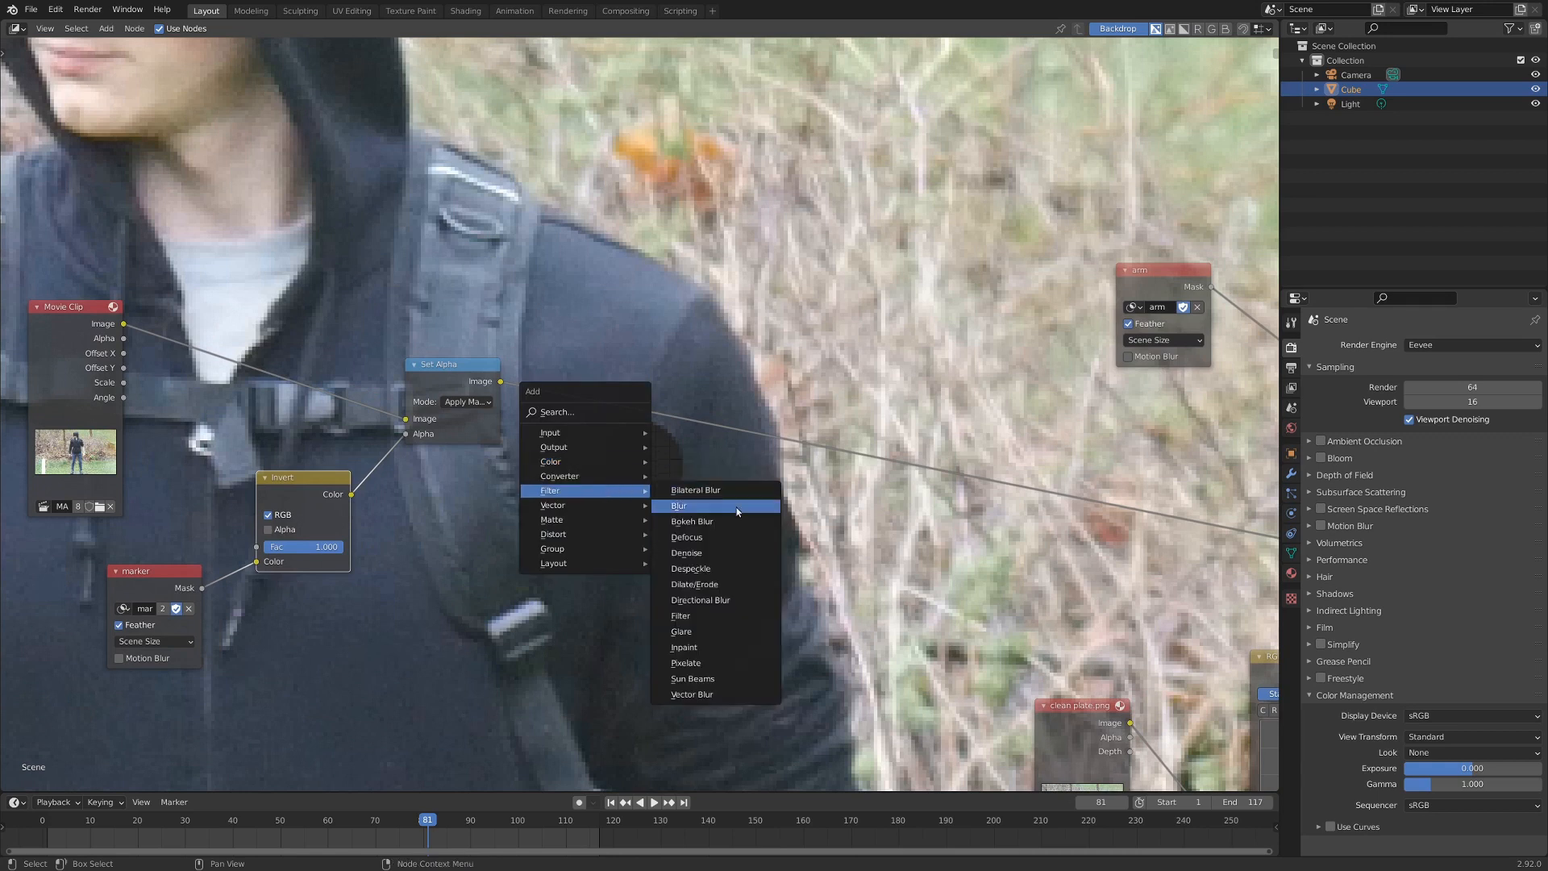
Step: Add an Inpaint node after Set Alpha with Distance set to 10
click(683, 647)
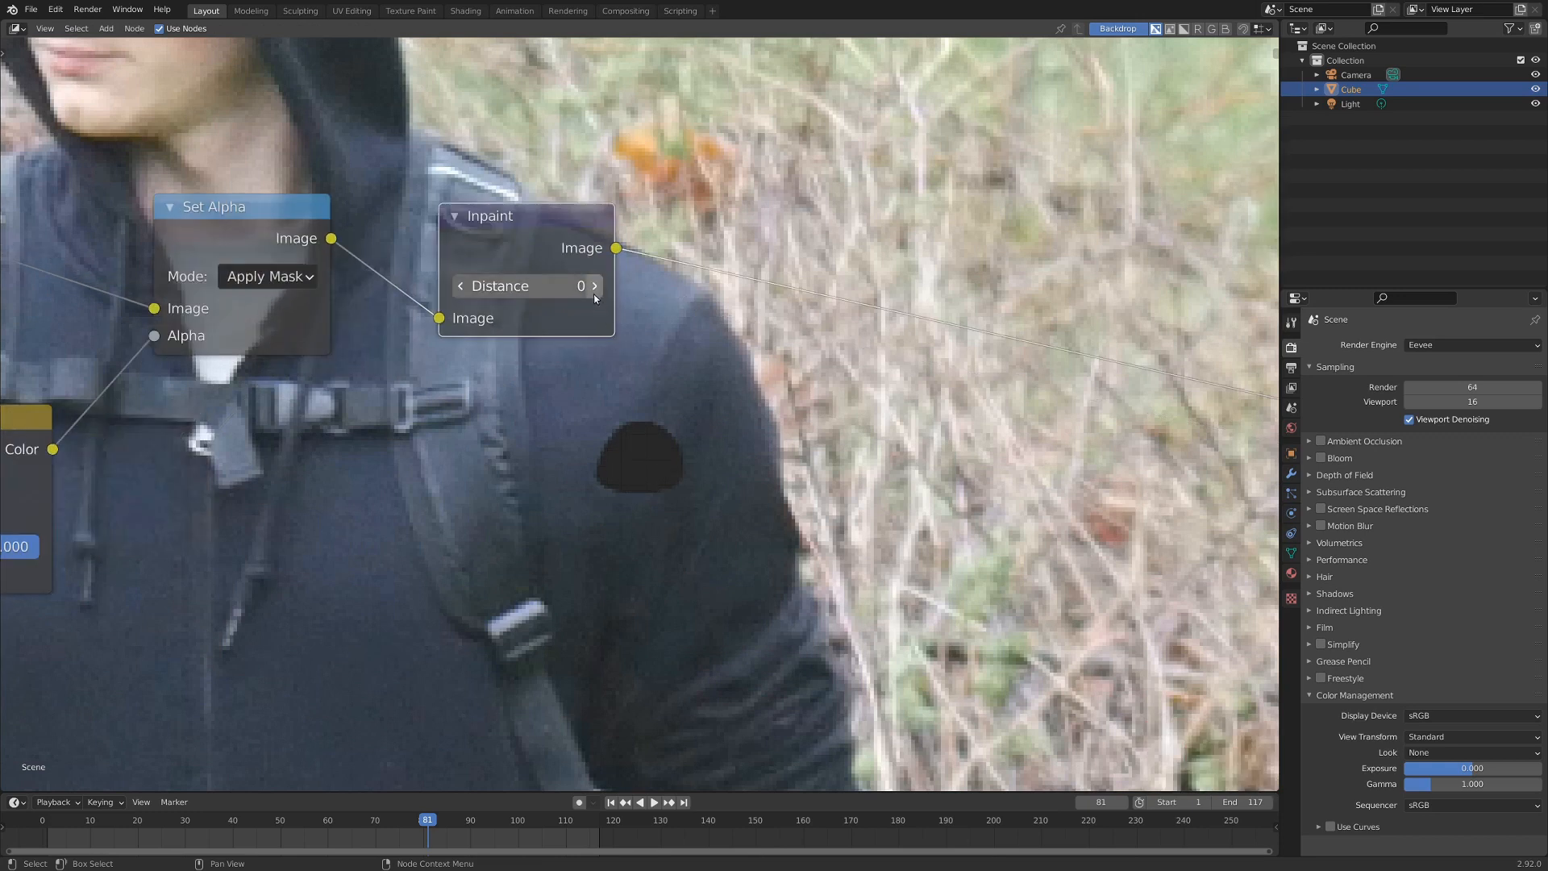
click(594, 286)
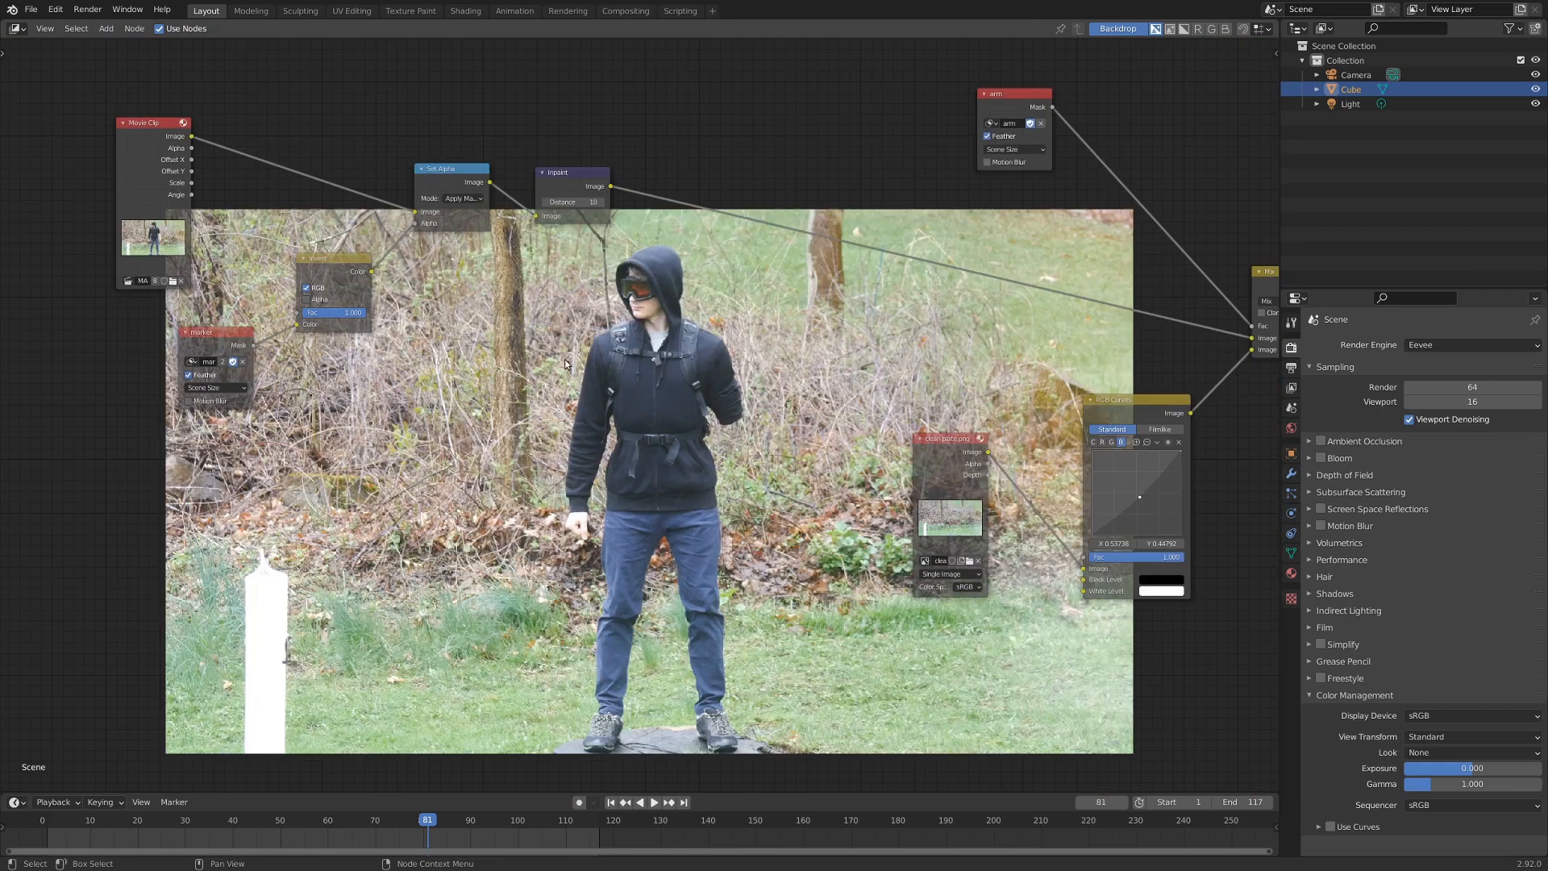
mouse_move(614, 377)
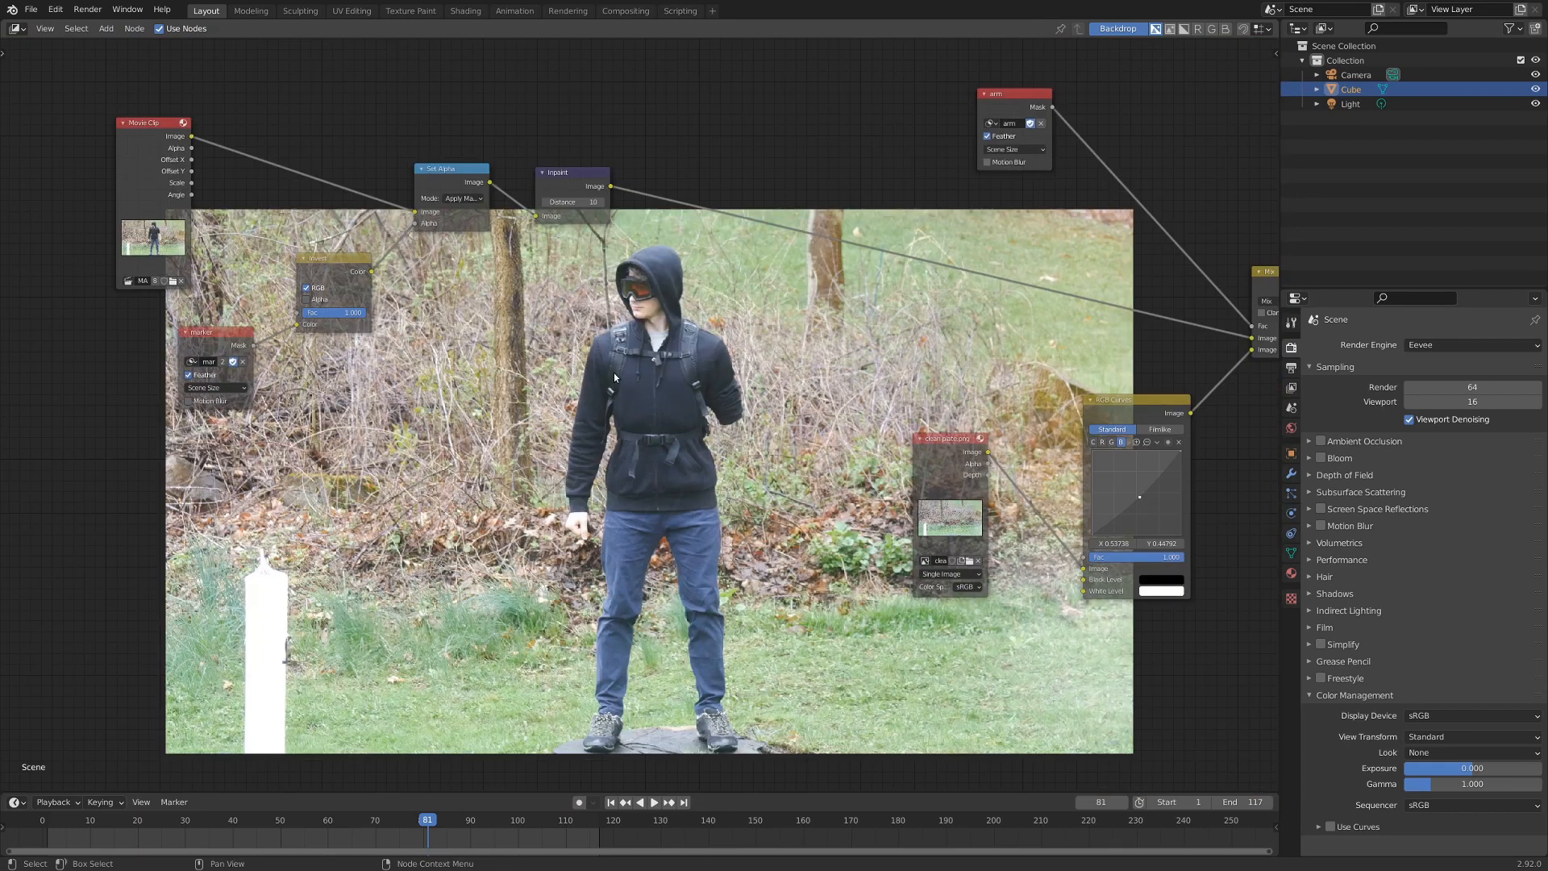